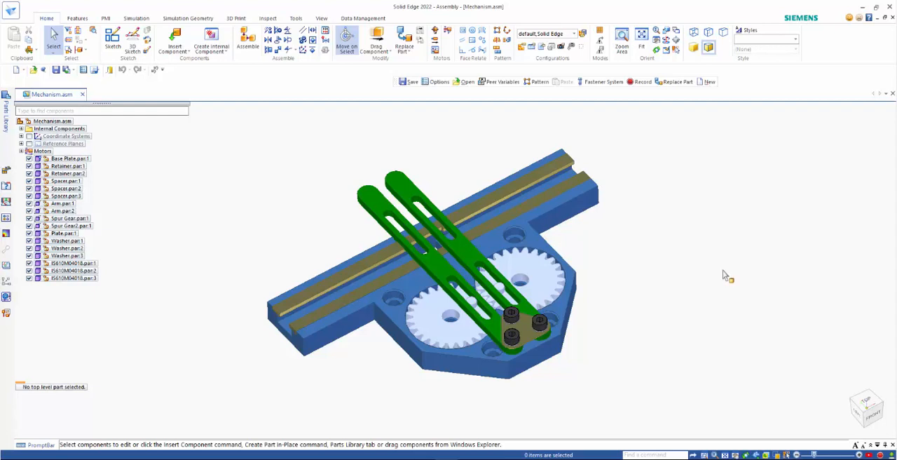
mouse_move(722, 274)
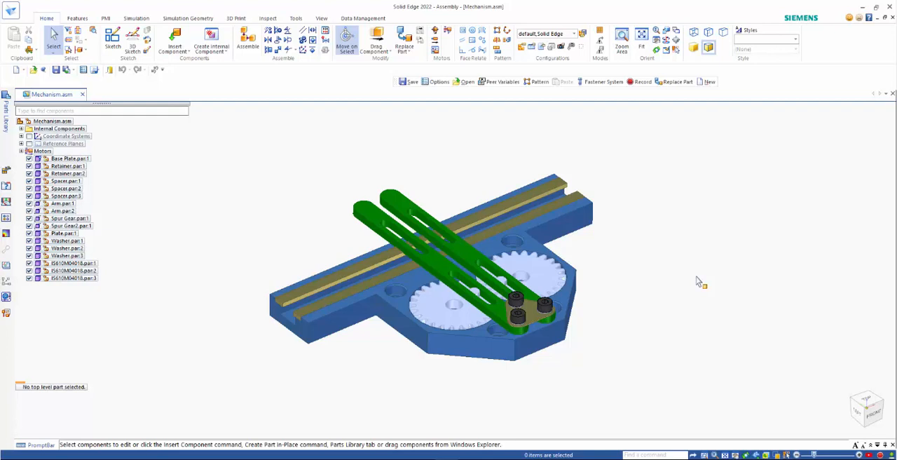
mouse_move(688, 262)
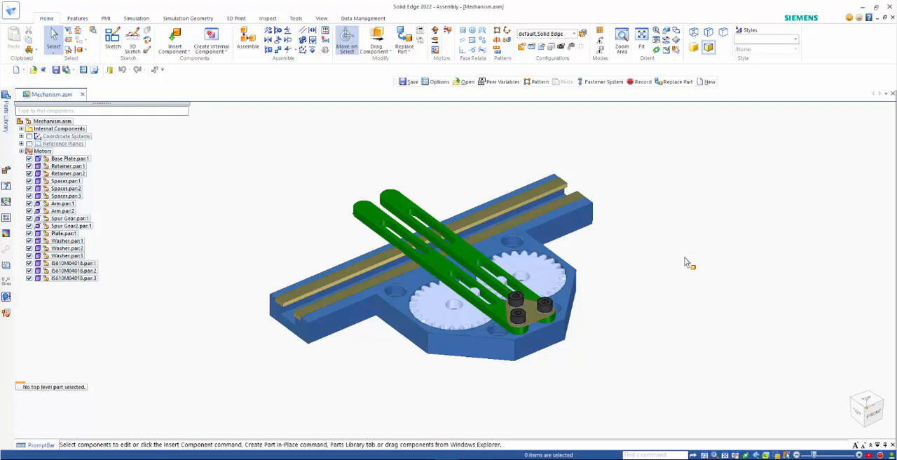
mouse_move(252, 217)
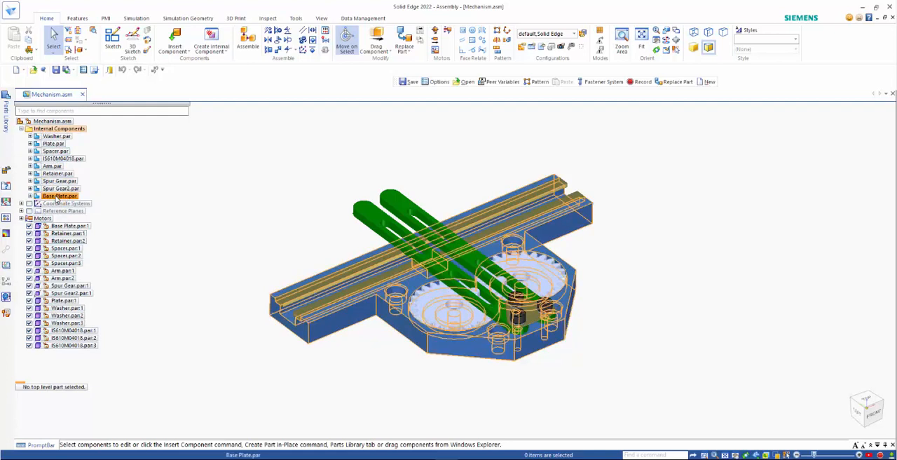
left_click(59, 180)
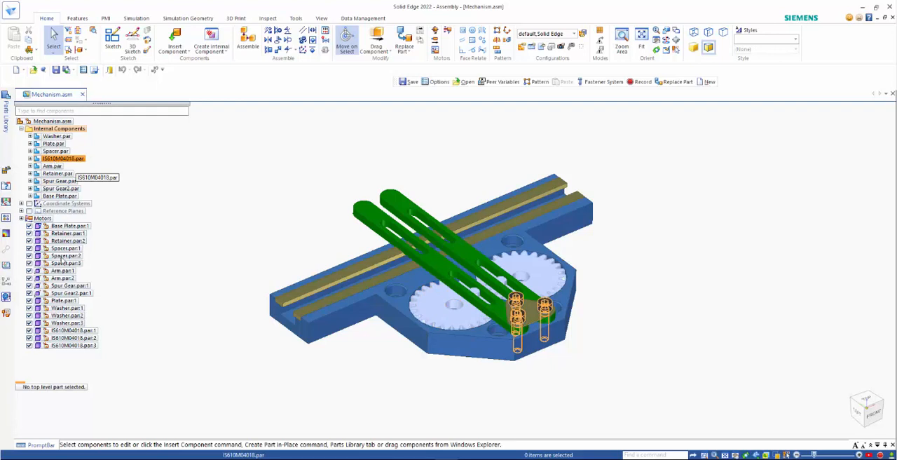
left_click(70, 338)
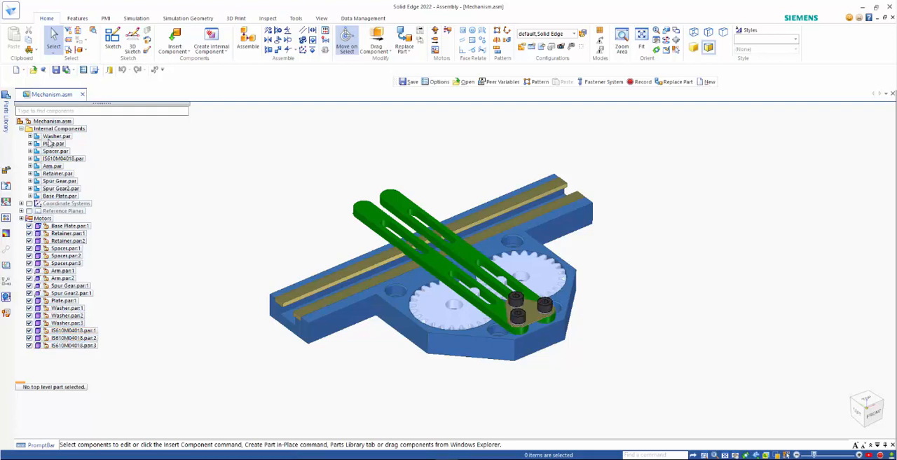
left_click(58, 195)
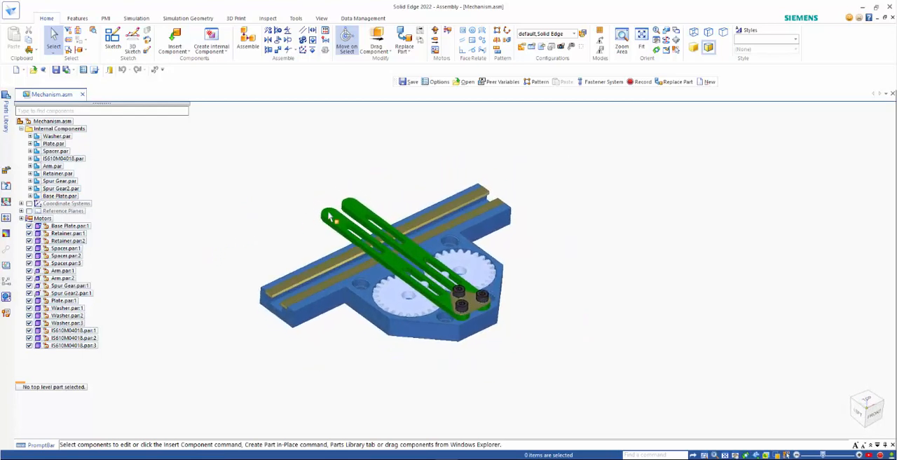
left_click(343, 218)
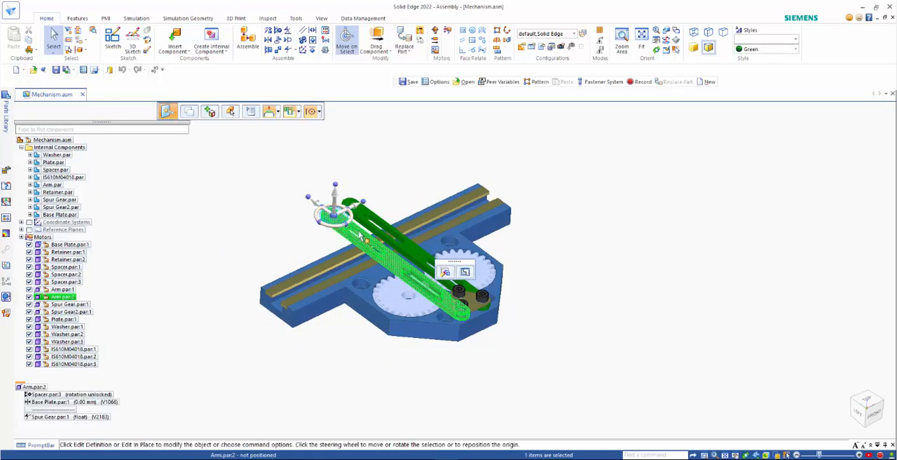
right_click(379, 242)
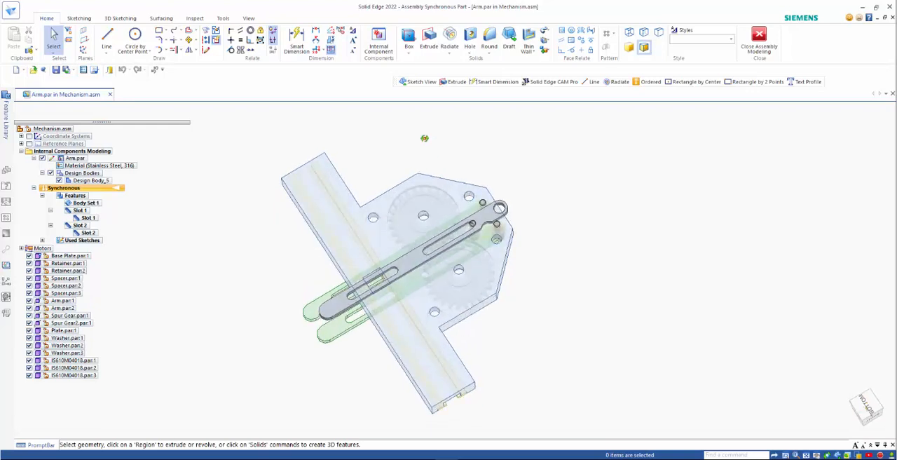
left_click(68, 256)
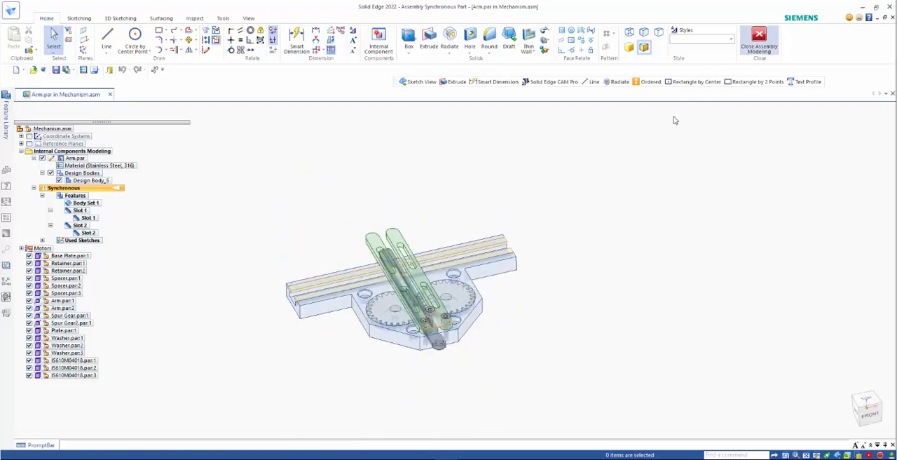
left_click(759, 38)
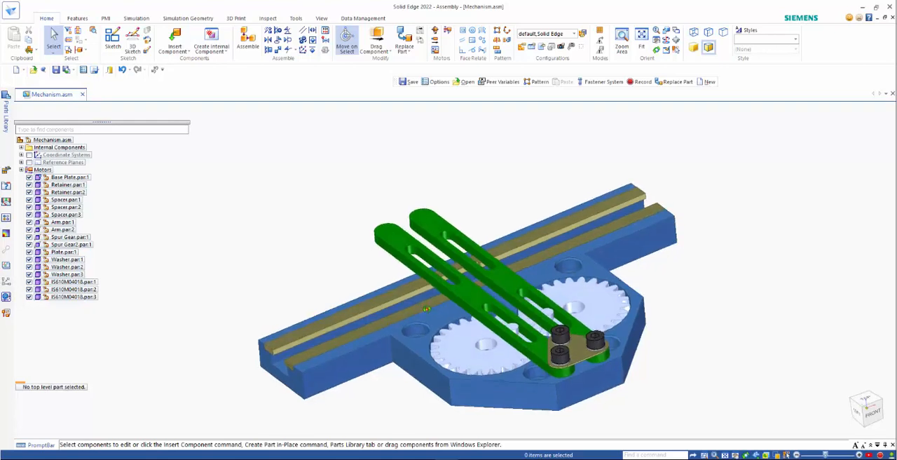
- Select the front spur gear to list its relationships to the base plate and arm
left_click(68, 176)
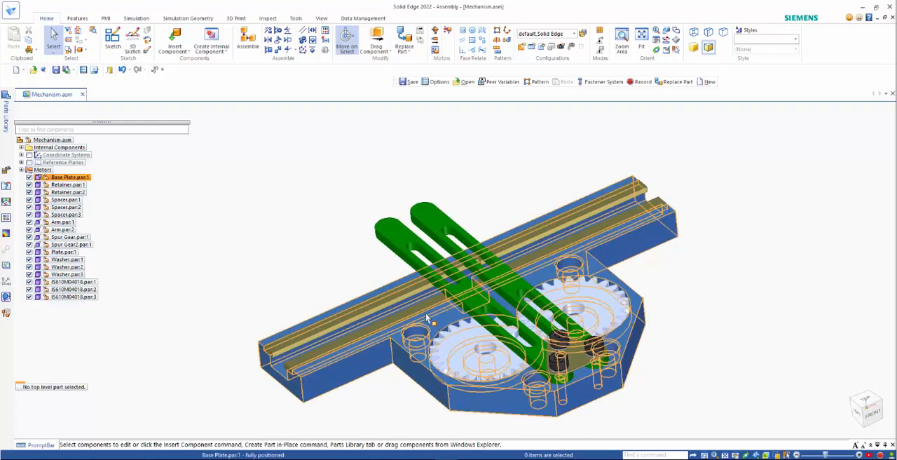
left_click(68, 237)
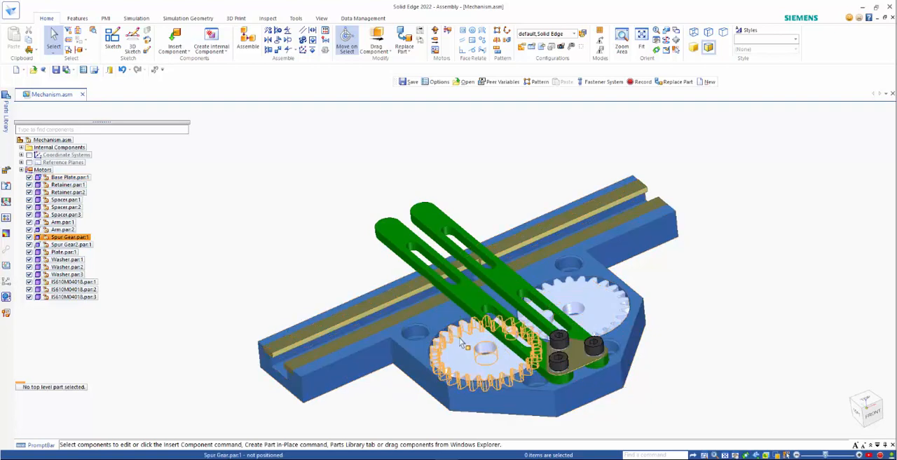
left_click(484, 351)
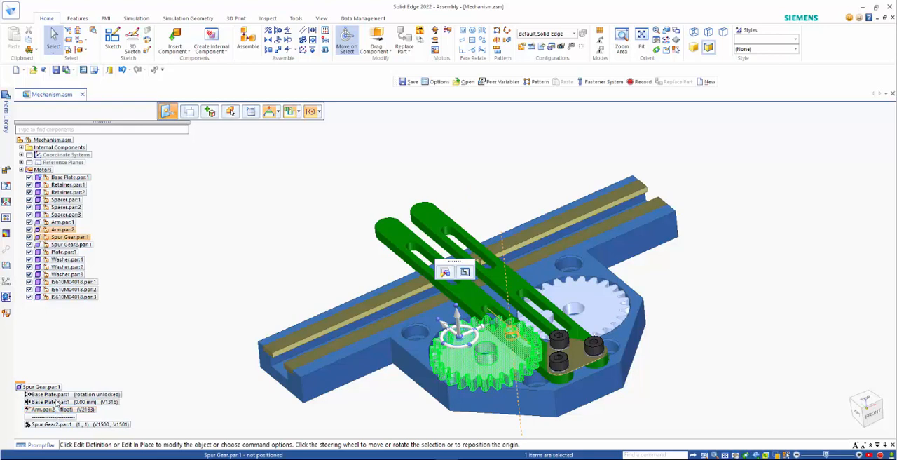
left_click(66, 237)
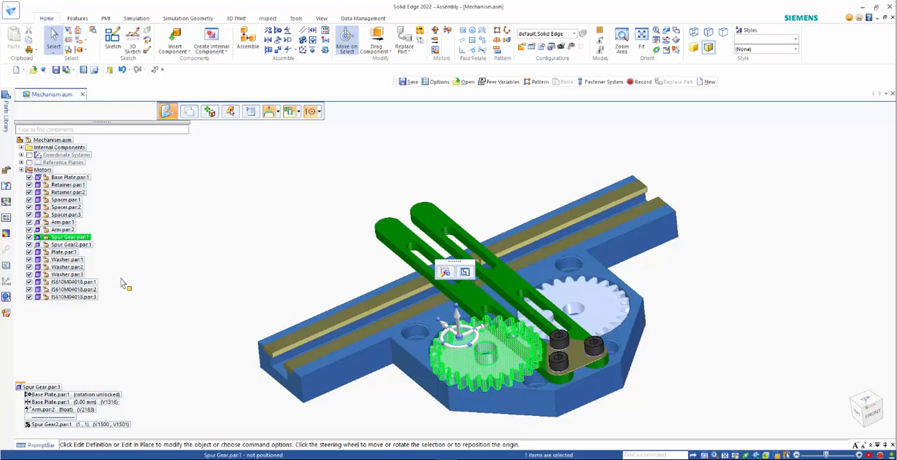
mouse_move(275, 157)
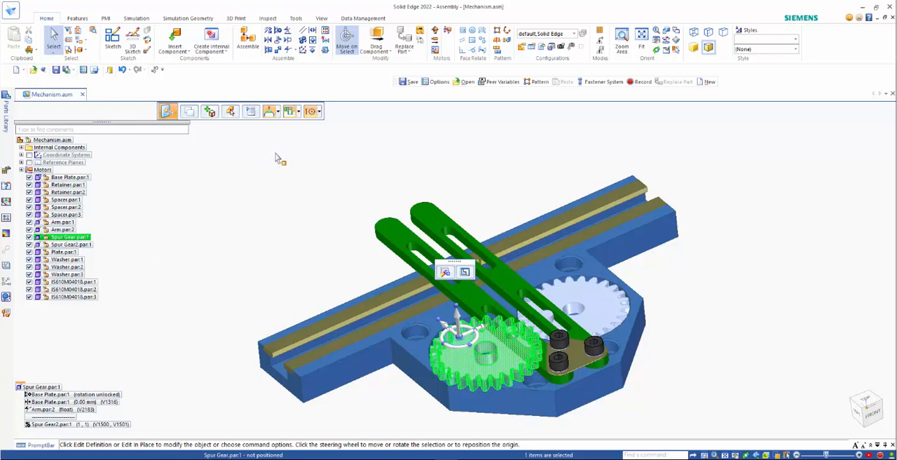
mouse_move(235, 61)
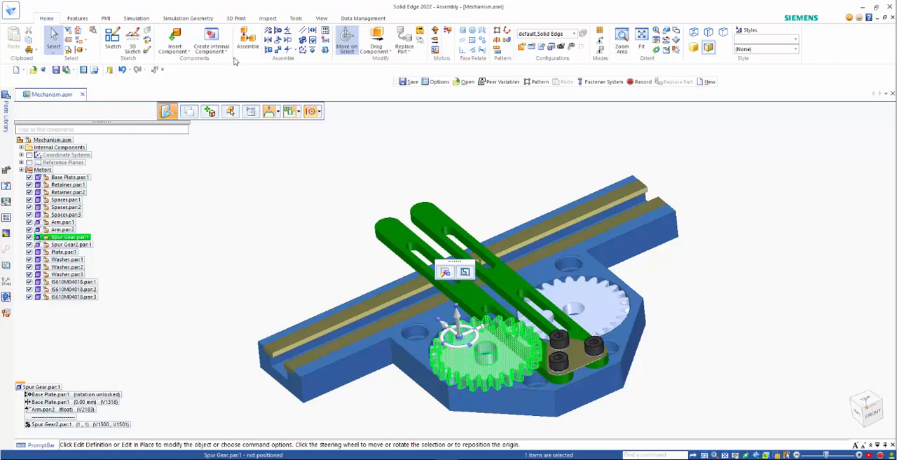
mouse_move(173, 40)
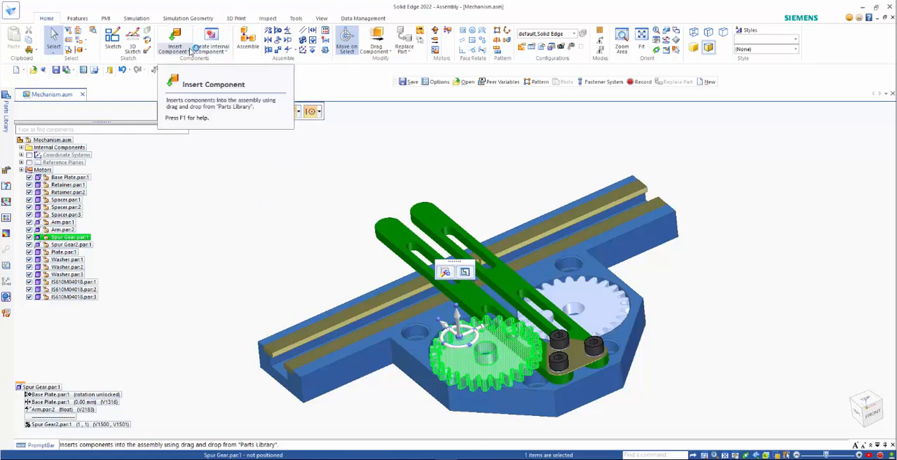
- Start Internal Component 11 with 'Create component then edit in-place' kept
left_click(211, 38)
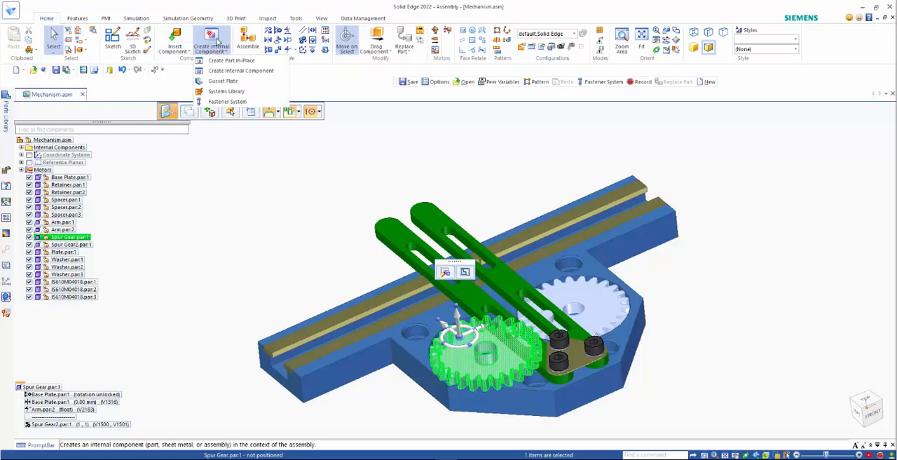
mouse_move(220, 71)
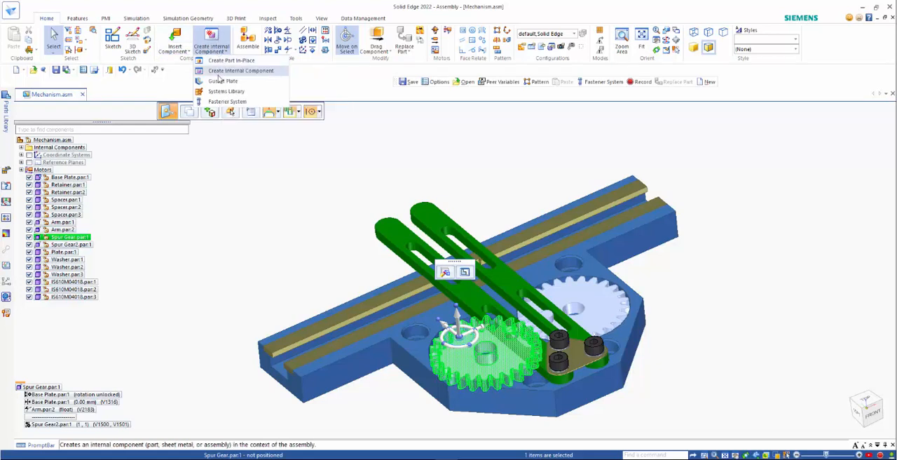
mouse_move(240, 71)
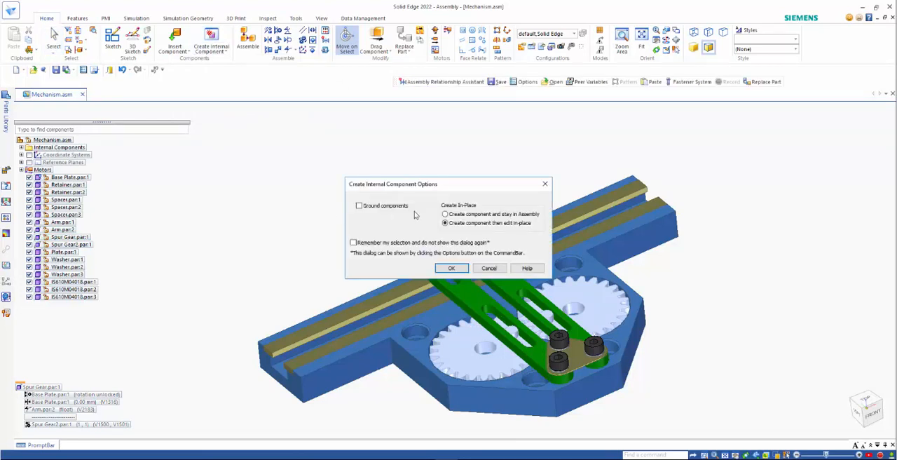
left_click(445, 223)
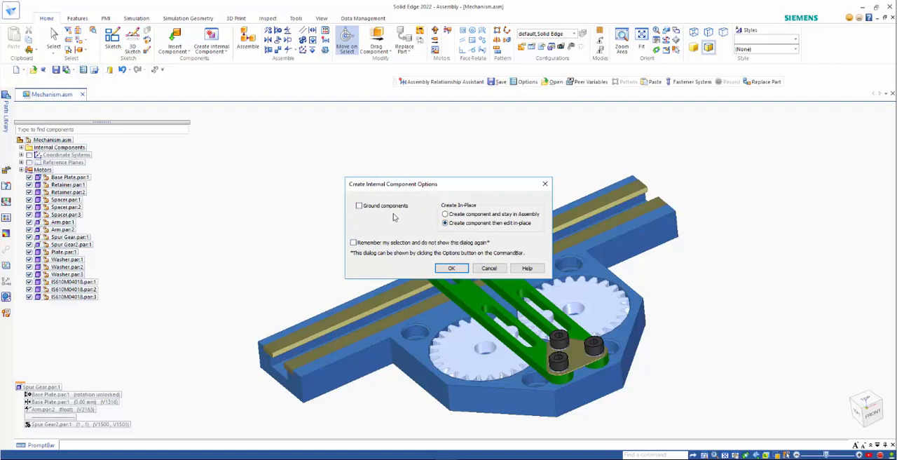
mouse_move(386, 223)
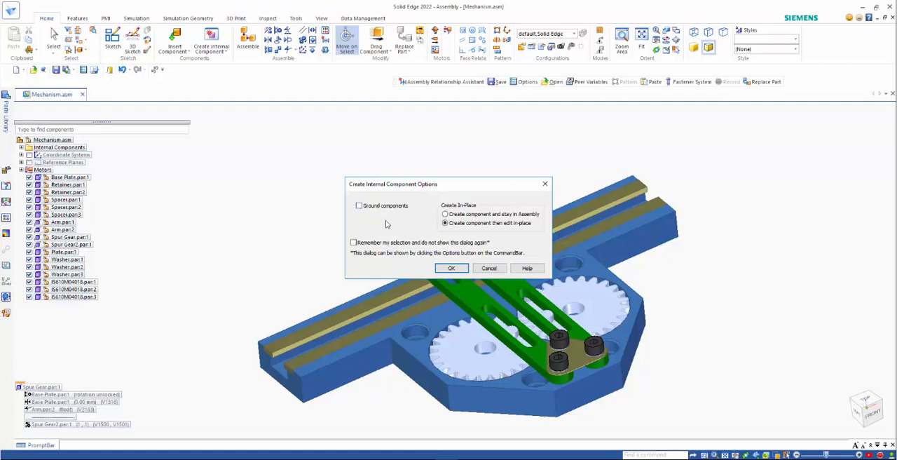
left_click(451, 267)
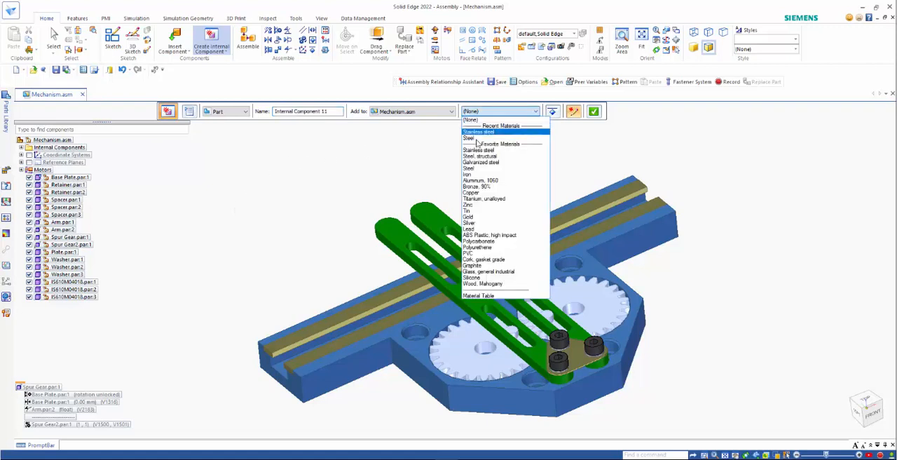
- Create a stainless steel internal part named 'Guide' and begin editing it in place
left_click(479, 131)
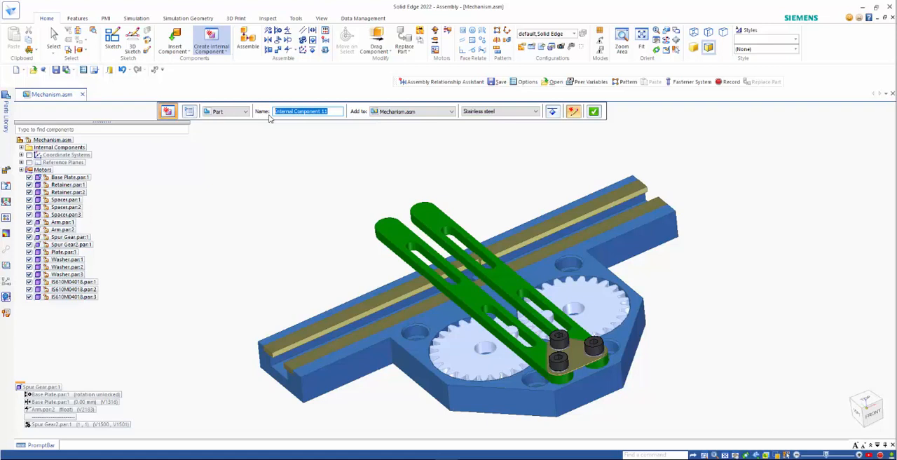
type("Guide")
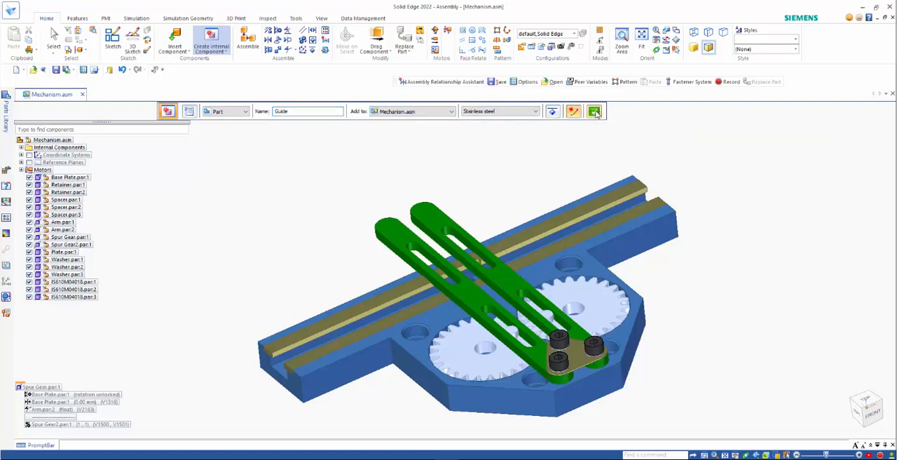
left_click(593, 110)
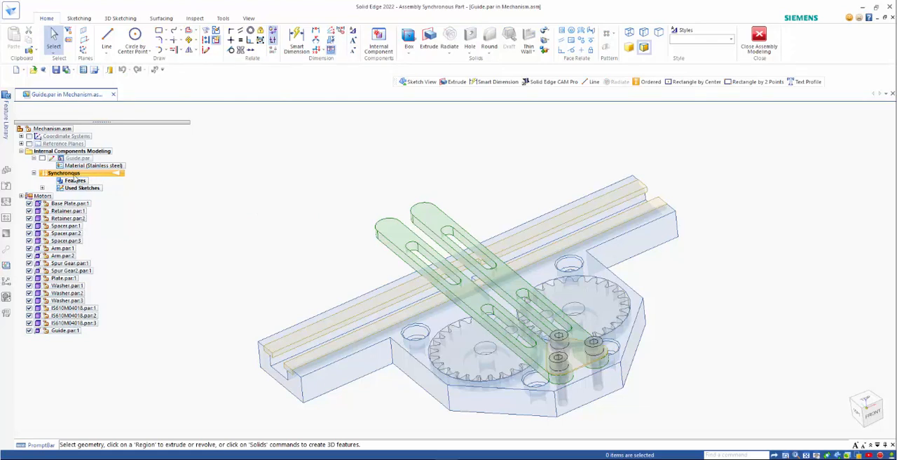
right_click(63, 173)
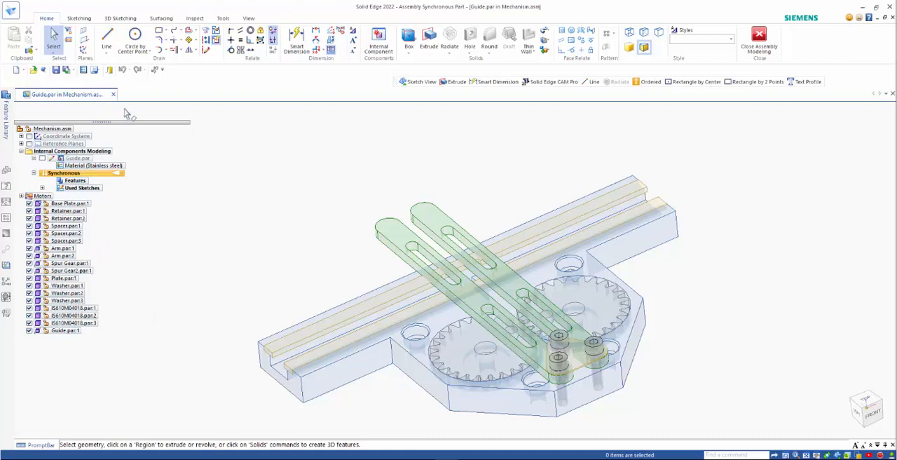
mouse_move(141, 89)
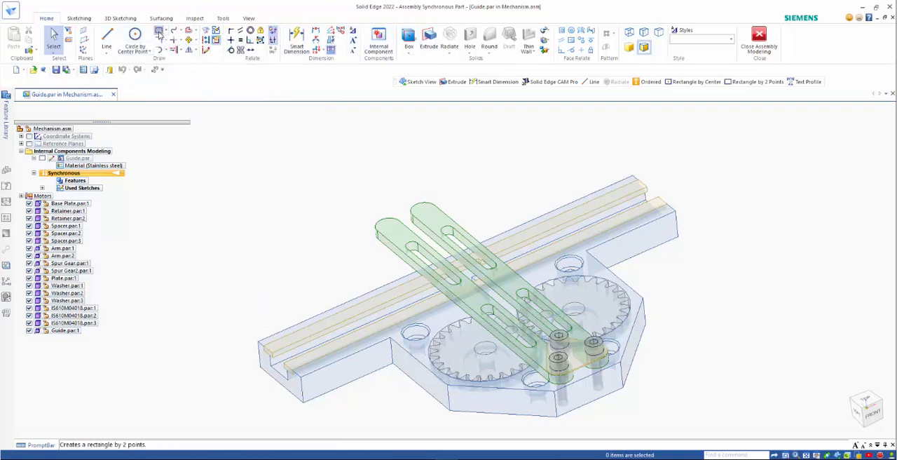
- Draw a rectangle across the rail and centre a circle inside it
left_click(160, 35)
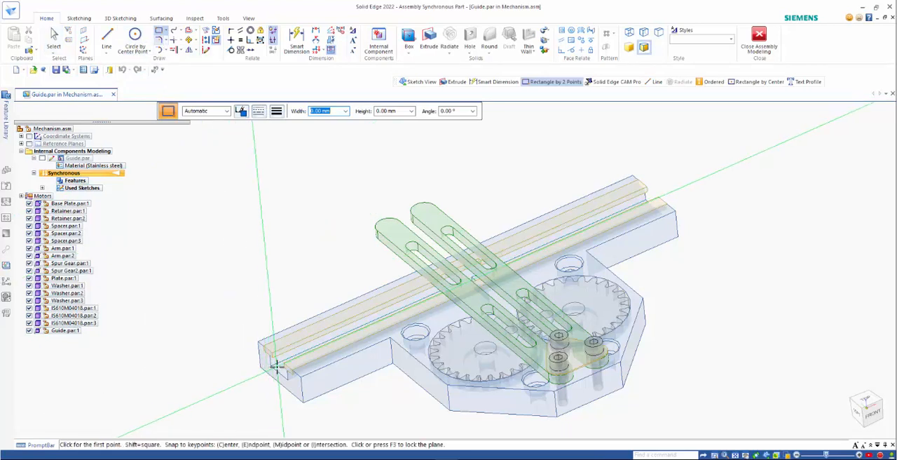
mouse_move(280, 363)
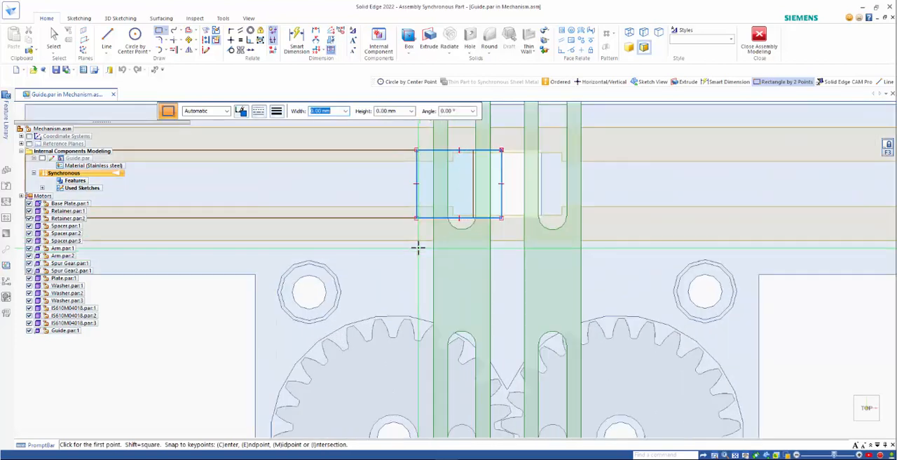
left_click(134, 35)
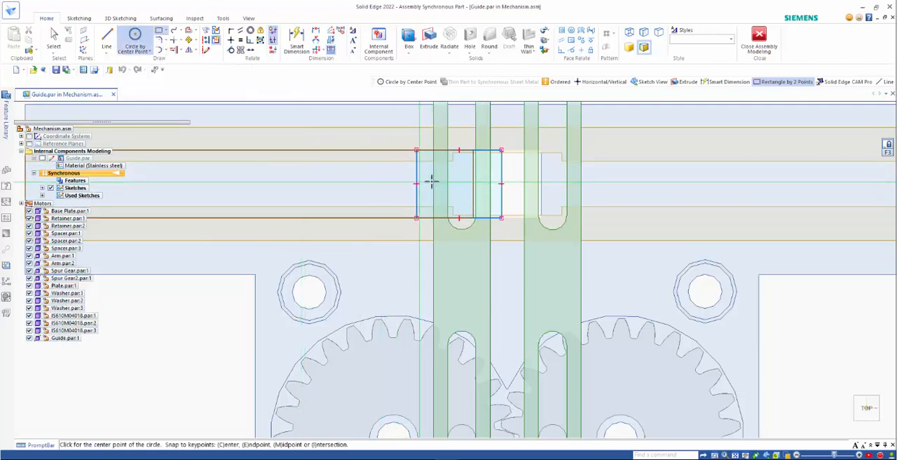
left_click(135, 42)
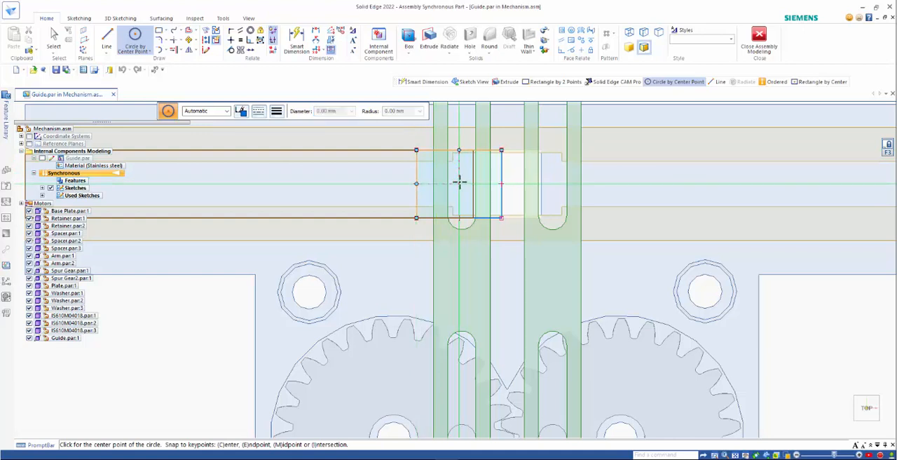
left_click(460, 184)
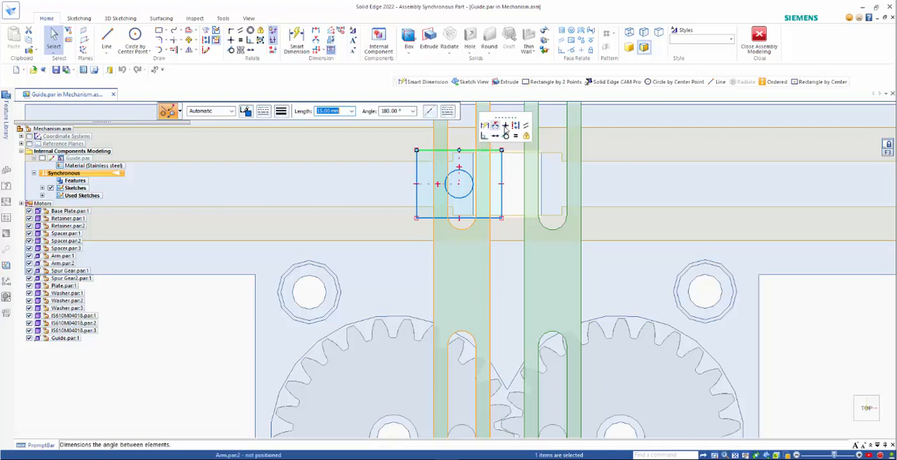
mouse_move(484, 126)
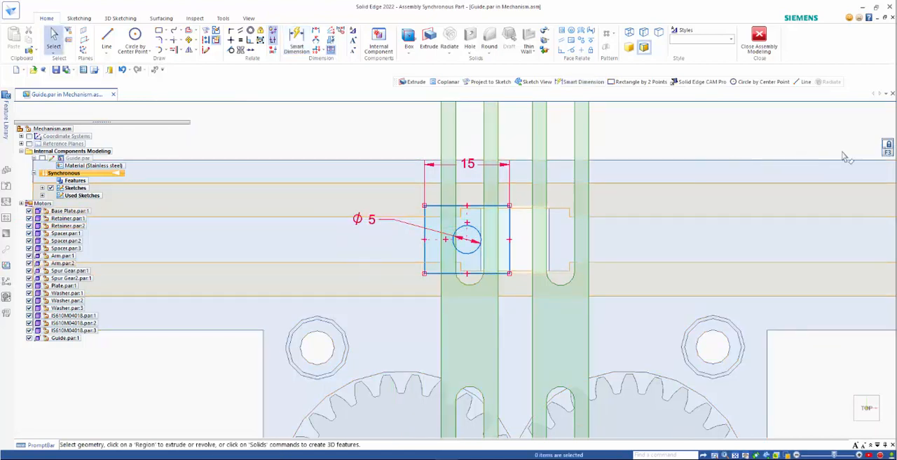
- Tilt the view and extrude the rectangle region around the 5 mm circle into a block
left_click(69, 210)
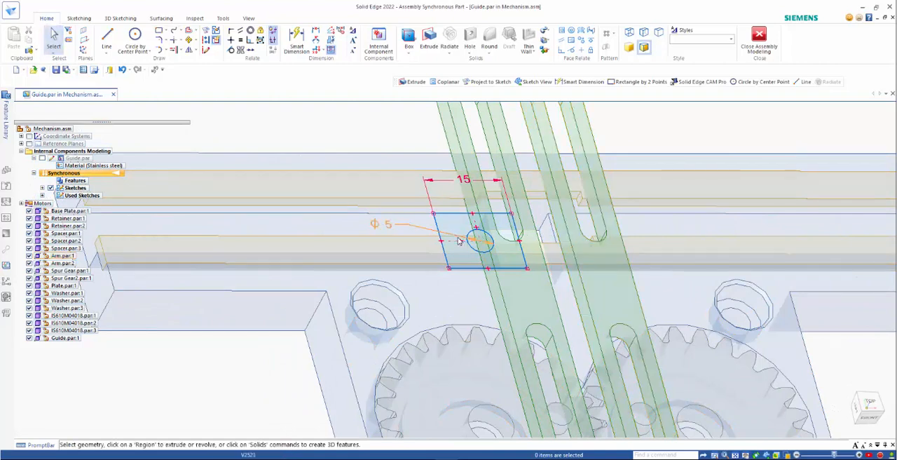
left_click(454, 226)
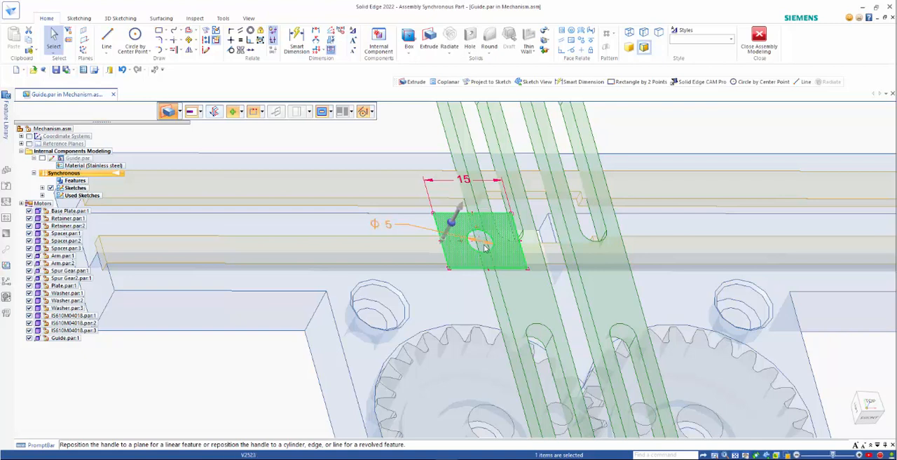
left_click(478, 242)
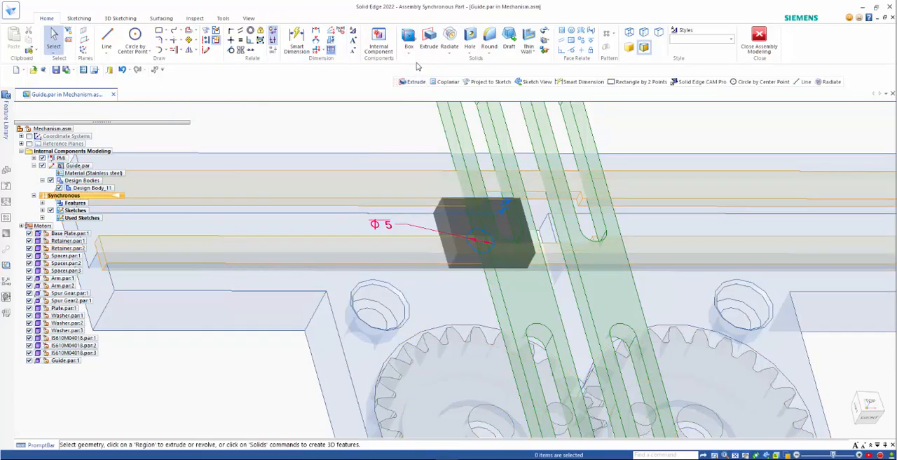
mouse_move(429, 40)
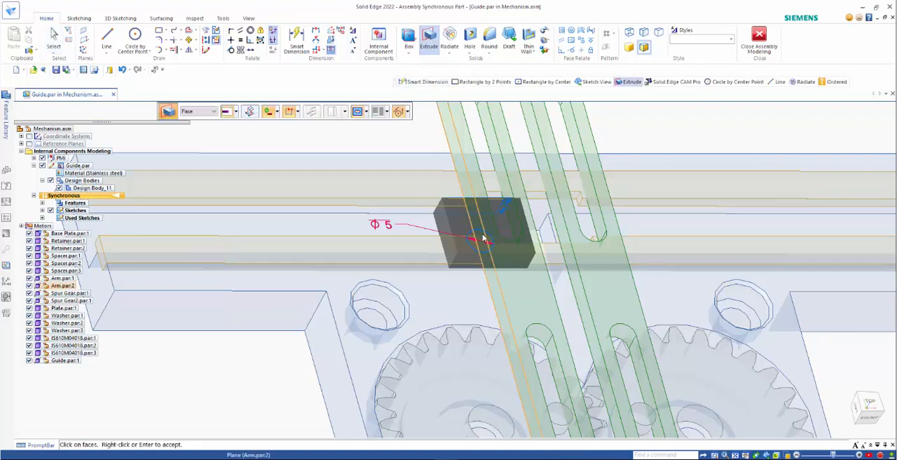
- Extrude the Guide block up to the arm face using face selection
left_click(213, 111)
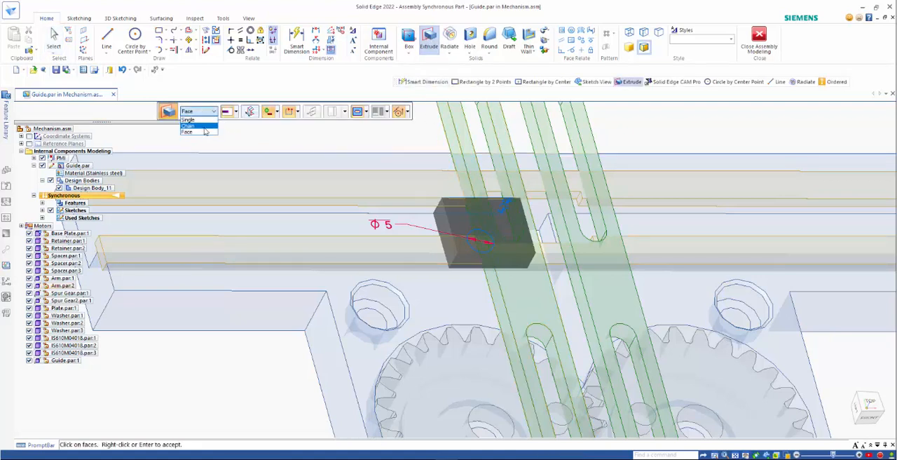
left_click(188, 120)
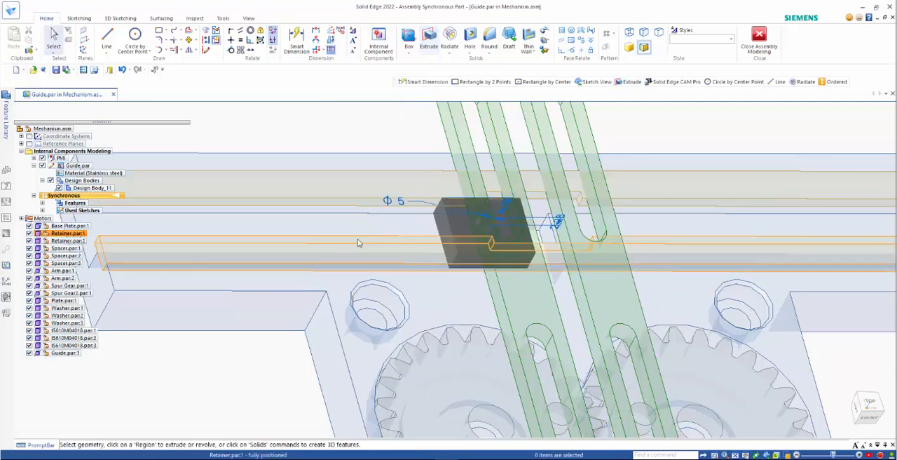
left_click(68, 225)
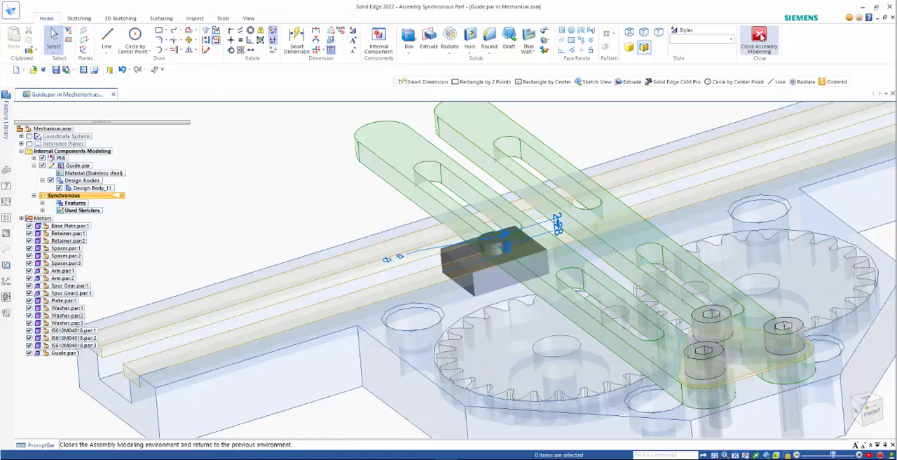
- Close Assembly Modeling to return to Mechanism with the Guide block under the arms
left_click(759, 41)
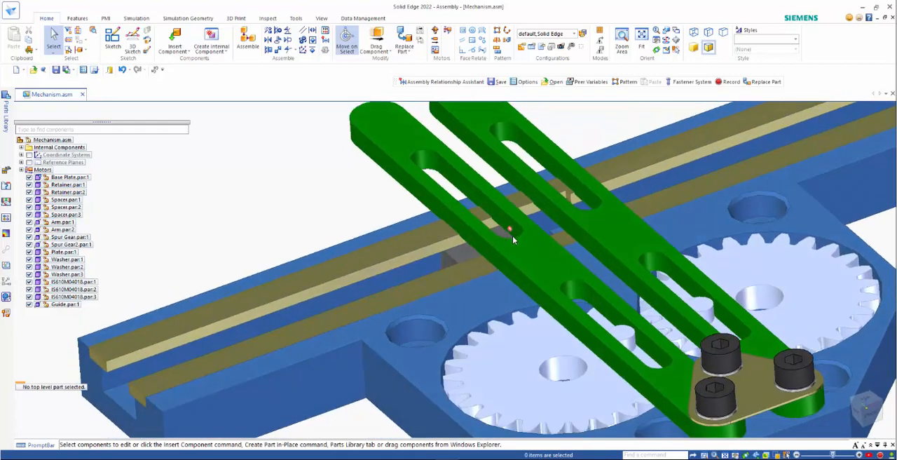
left_click(65, 304)
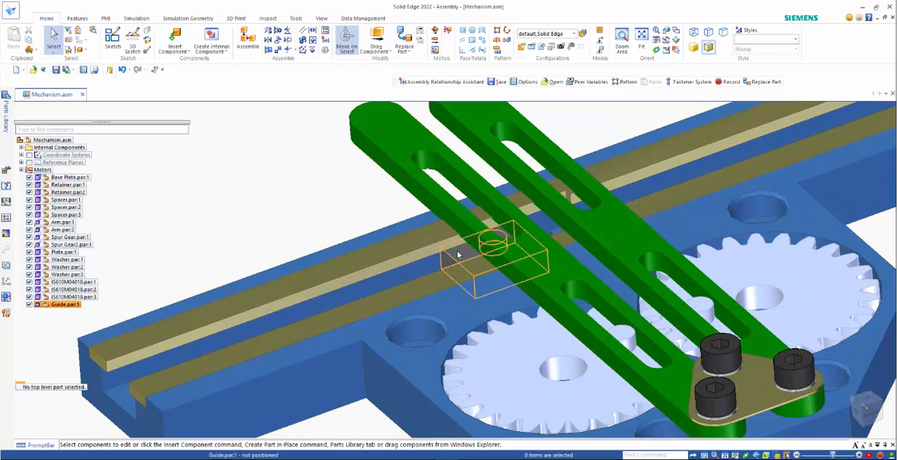
mouse_move(460, 256)
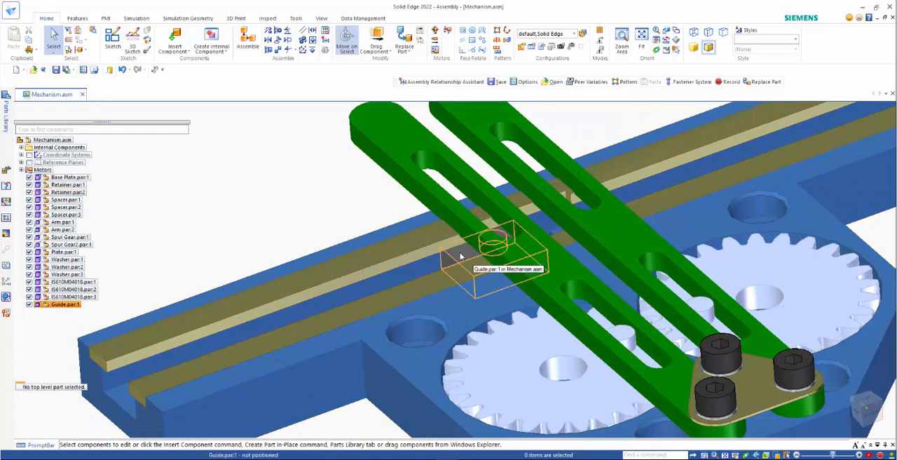
mouse_move(456, 247)
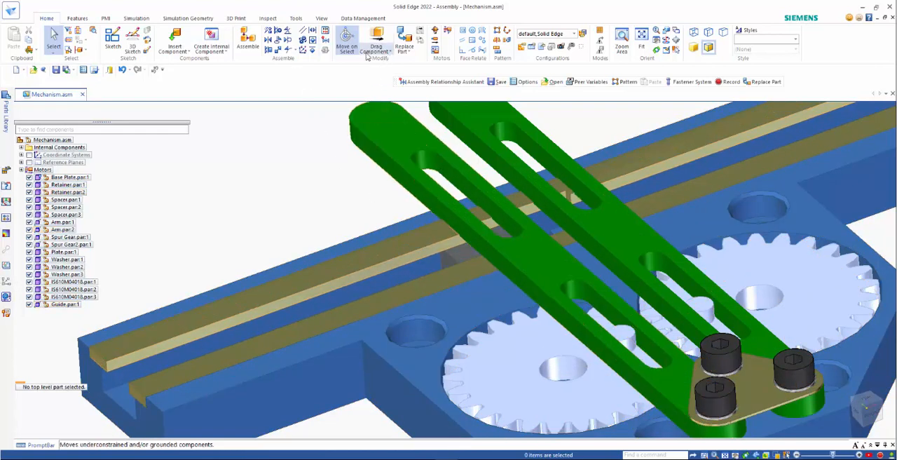
mouse_move(325, 52)
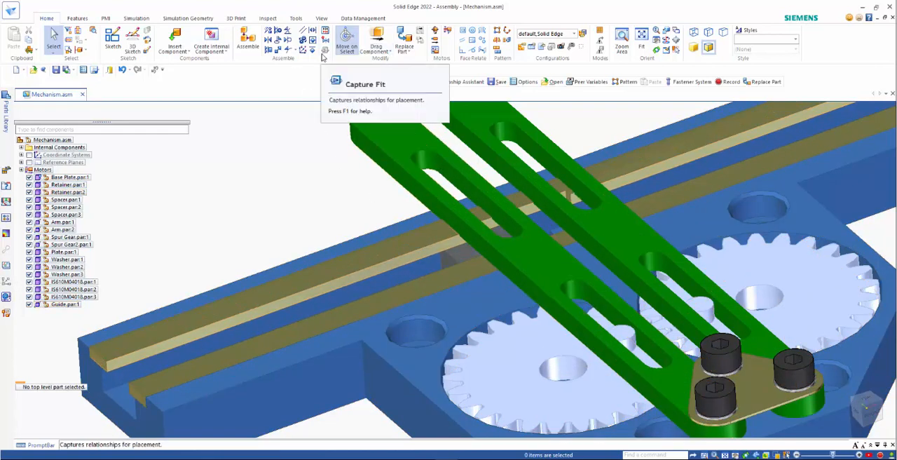
- Run Capture Fit against shown parts and select Guide.par:1
left_click(325, 36)
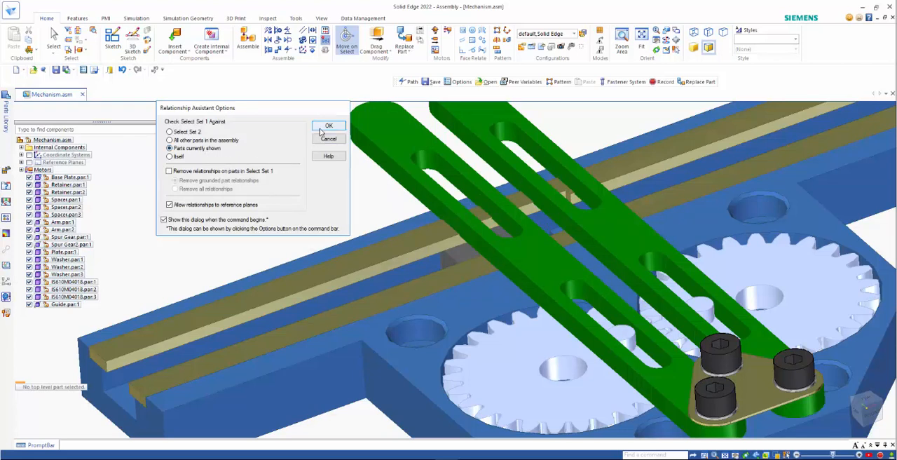
left_click(328, 125)
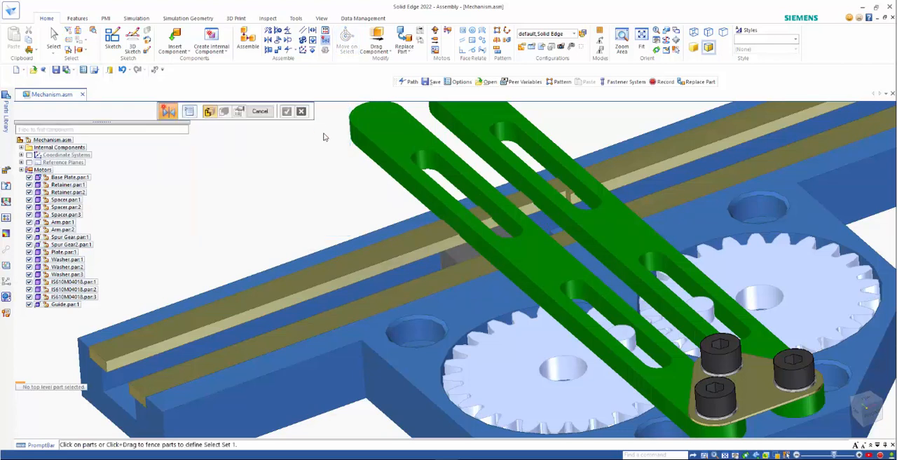
mouse_move(382, 214)
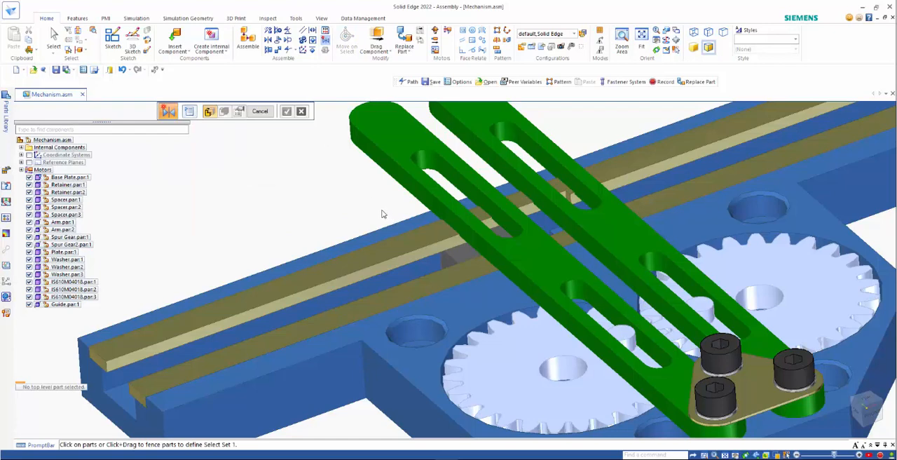
mouse_move(393, 211)
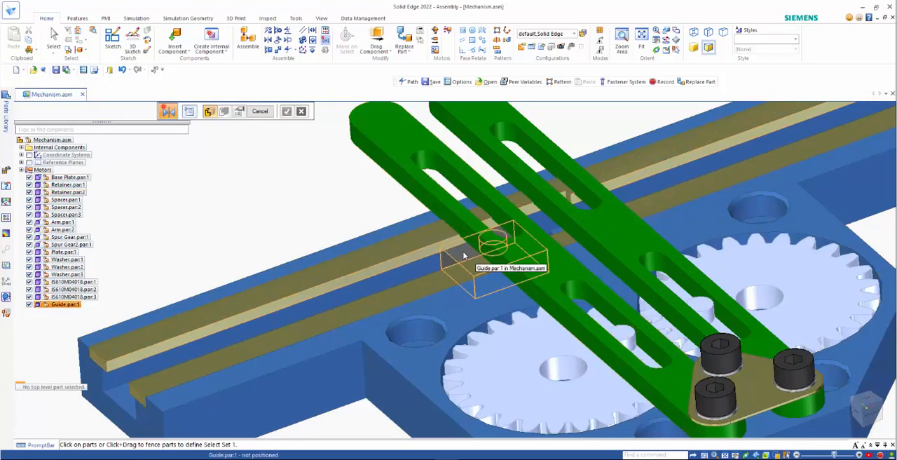
left_click(498, 253)
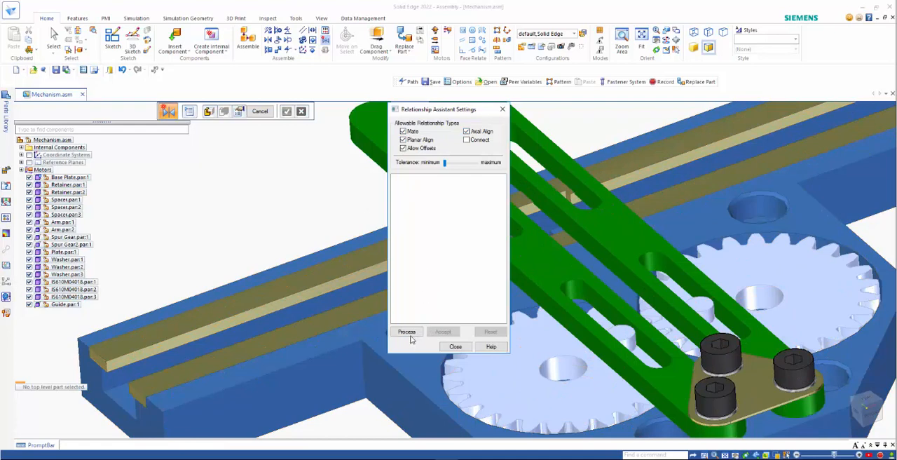
- Process and accept the 0.00 mm and -16.00 mm relationships to Retainer.par:1
left_click(407, 332)
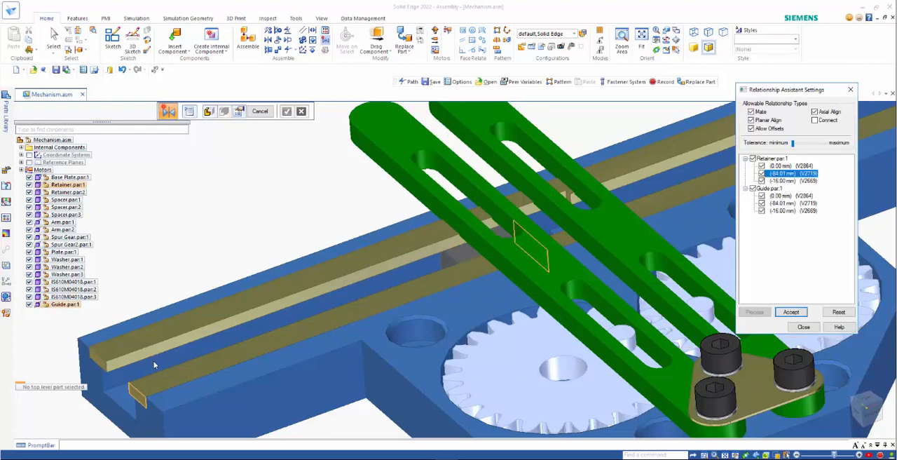
mouse_move(465, 254)
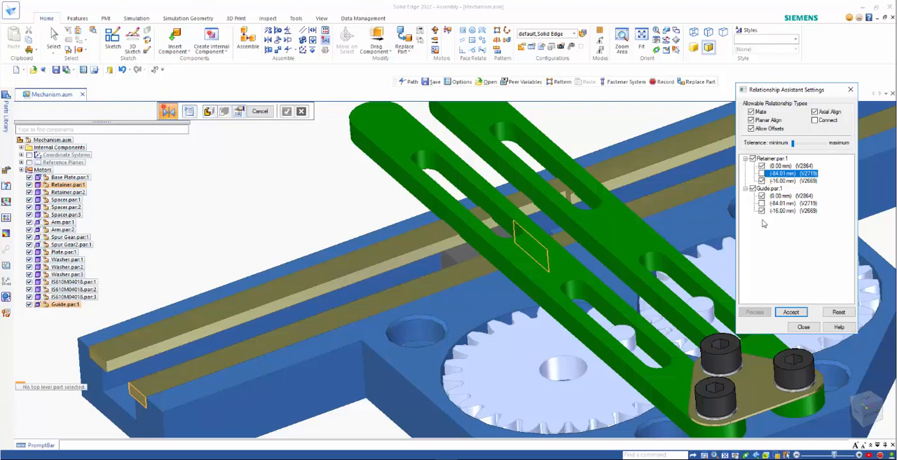
left_click(791, 312)
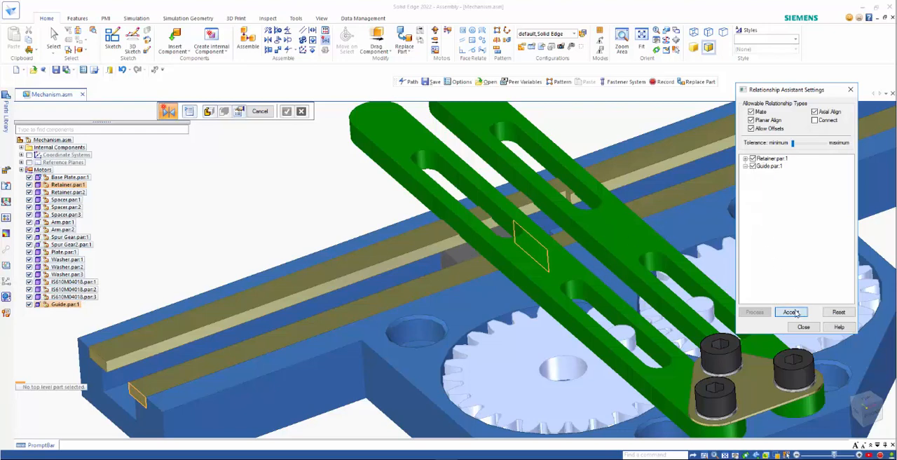
left_click(791, 312)
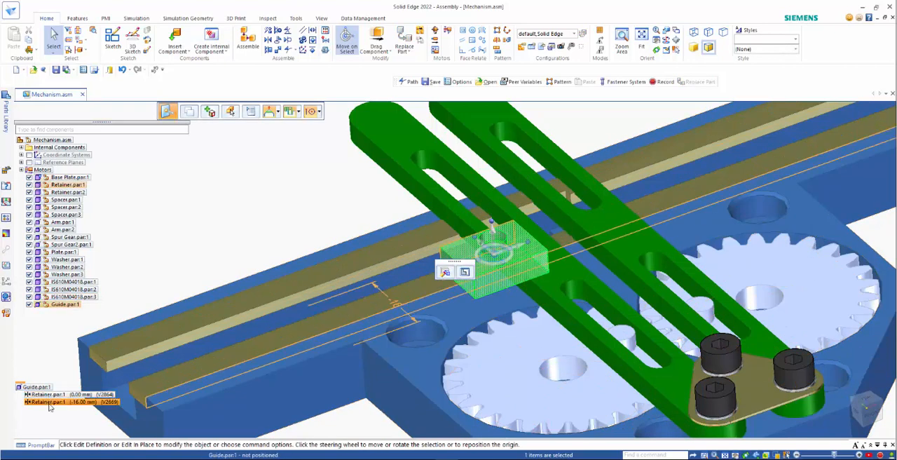
- Select the -16.00 mm relationship and list the available relationship types
left_click(64, 303)
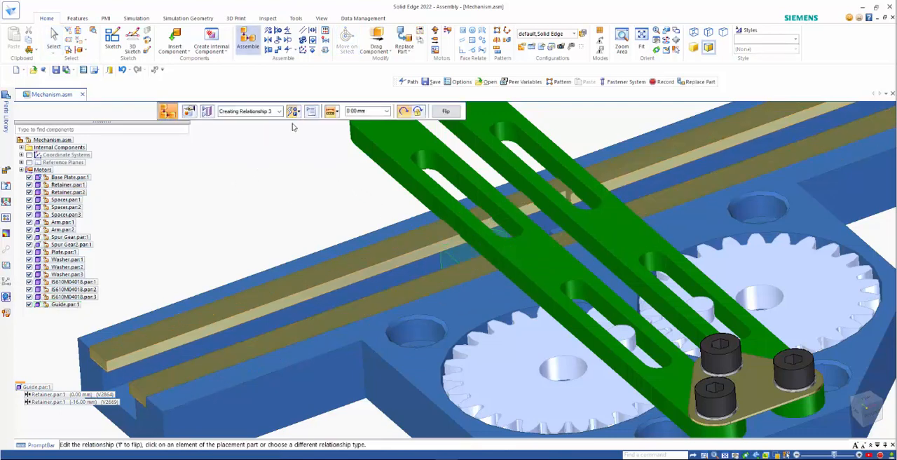
left_click(294, 110)
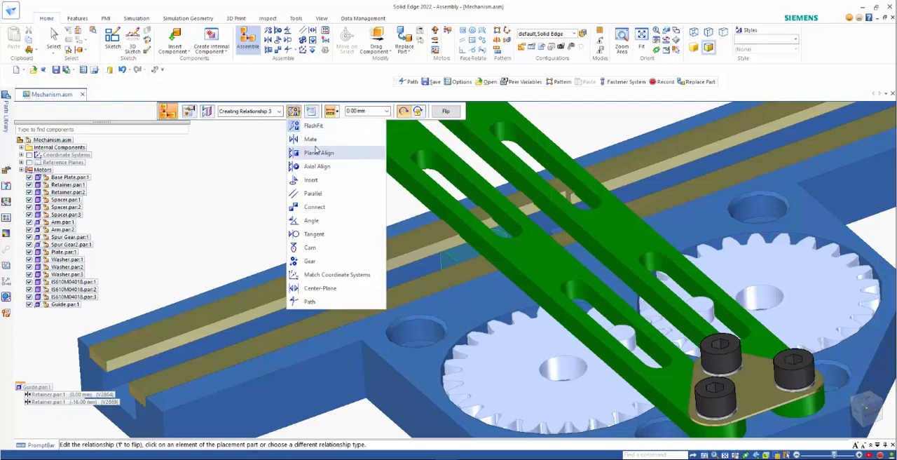
mouse_move(309, 261)
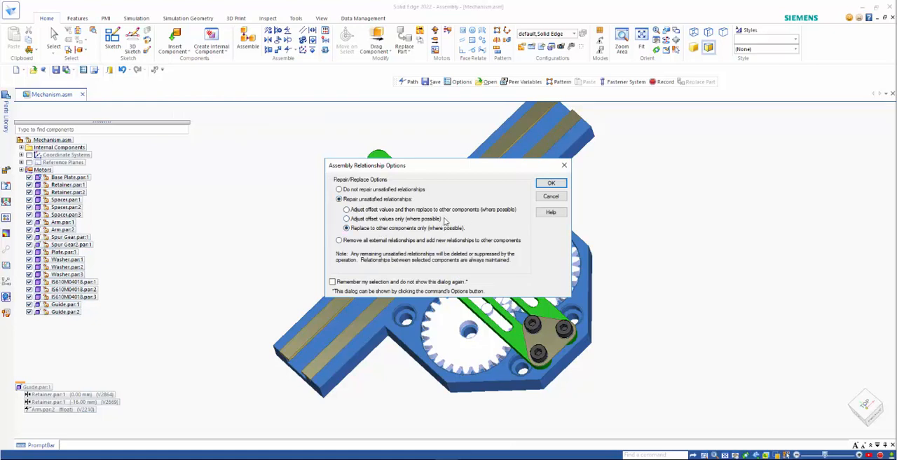
- Replace relationships to other components only, then suppress the affected relationships
left_click(550, 183)
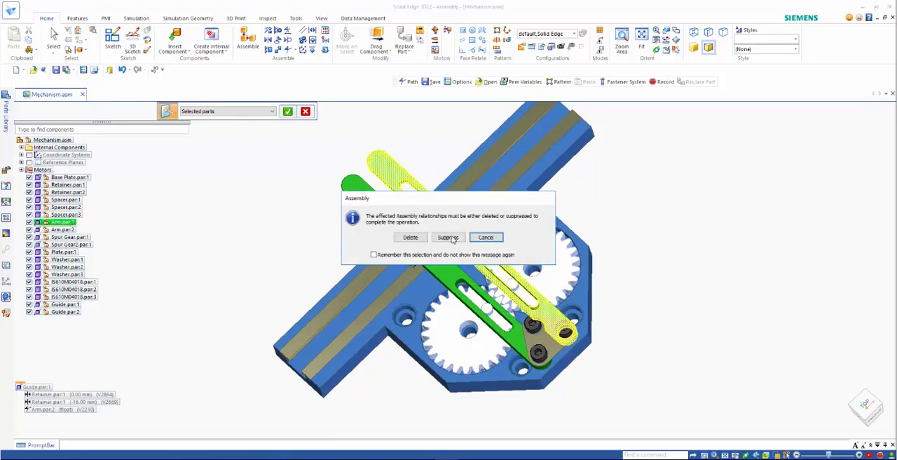
left_click(448, 237)
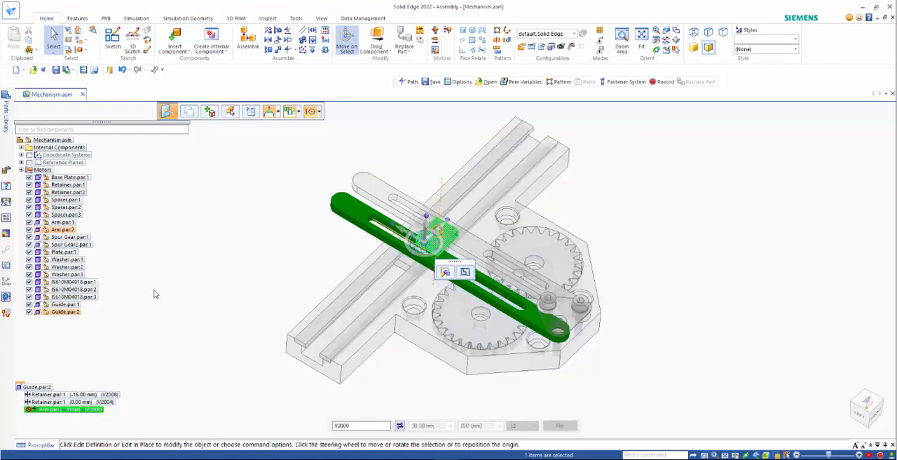
- Redefine Guide.par:2's float relationship to Arm.par:2 using a new edge chain
left_click(65, 311)
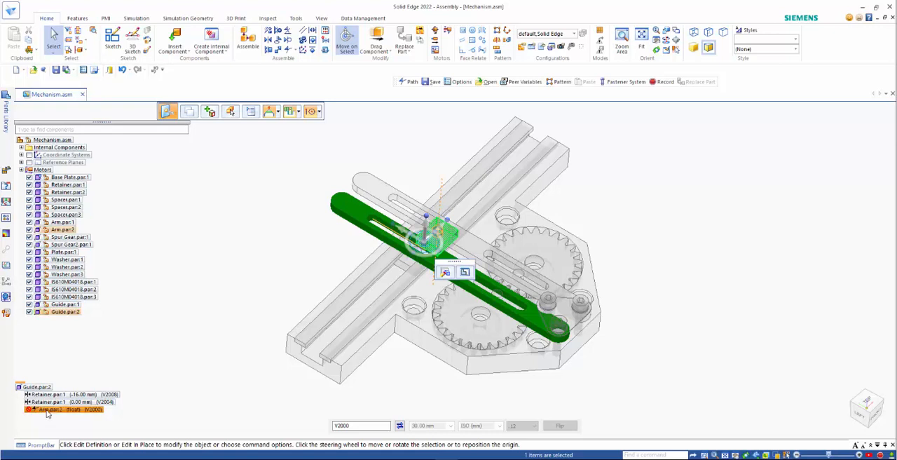
right_click(63, 311)
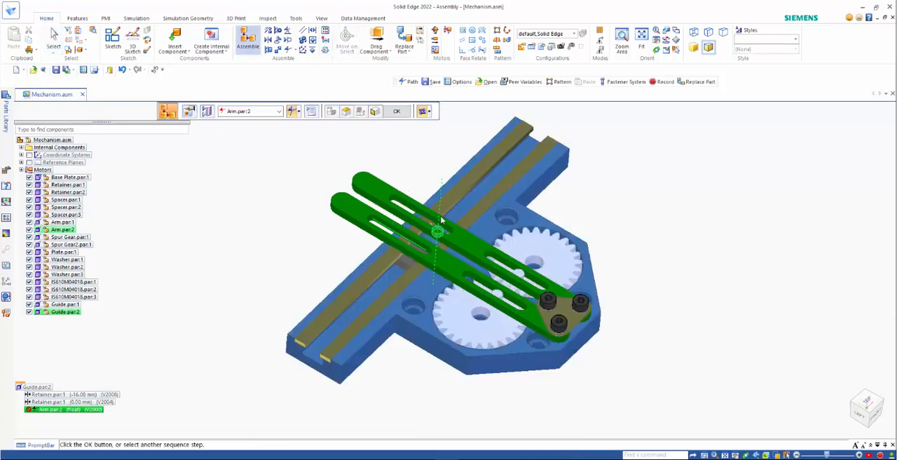
left_click(376, 111)
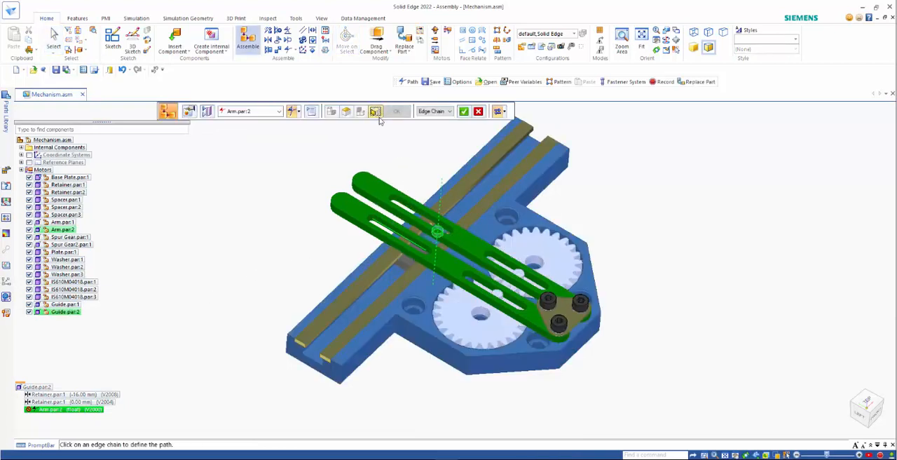
mouse_move(478, 111)
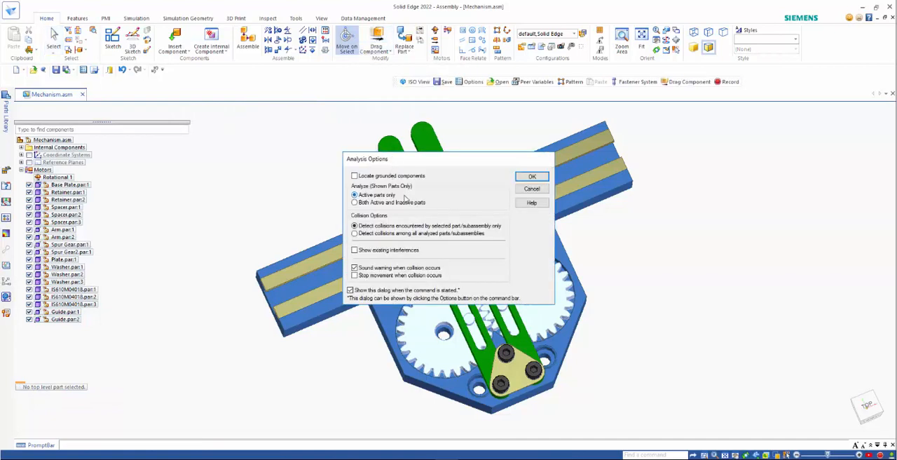
- Drag the spur gear to swing both arms and Guide blocks along the rail
left_click(531, 176)
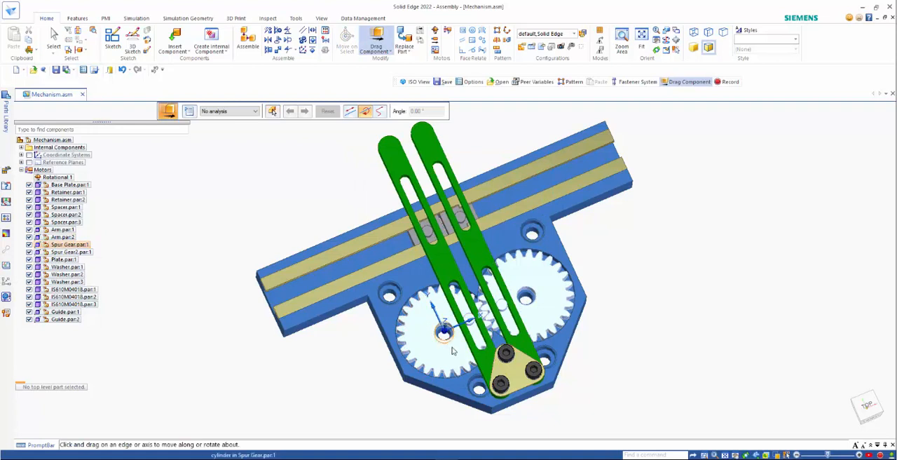
left_click(446, 336)
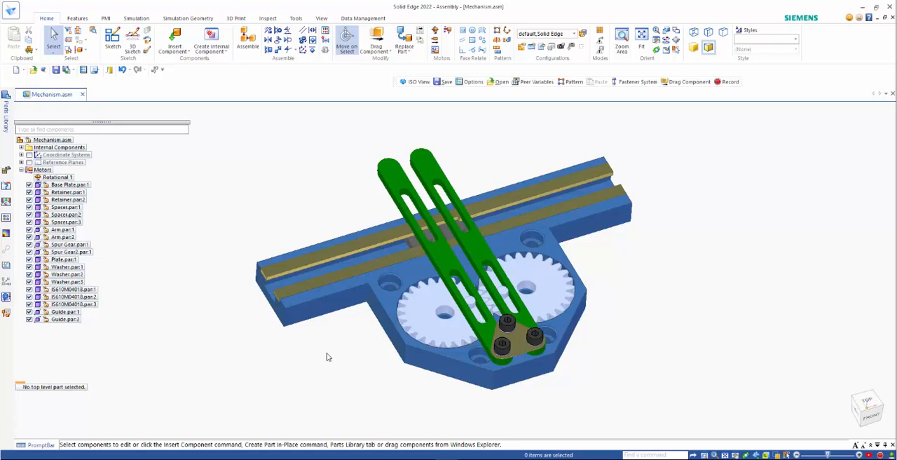
left_click(64, 312)
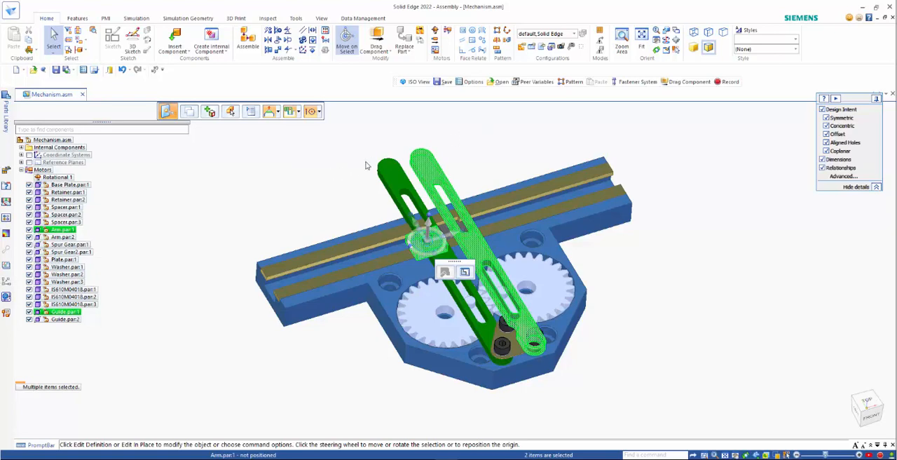
- Open the Guide part for in-place editing and select its slot feature
right_click(368, 166)
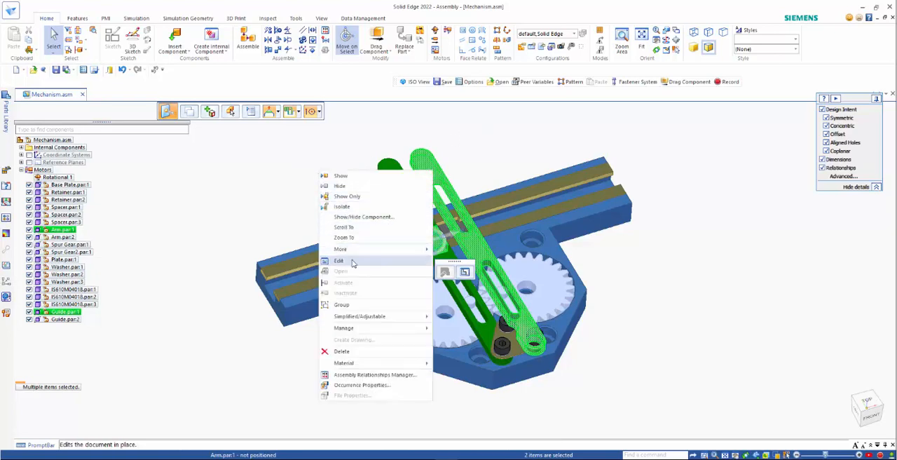
left_click(339, 261)
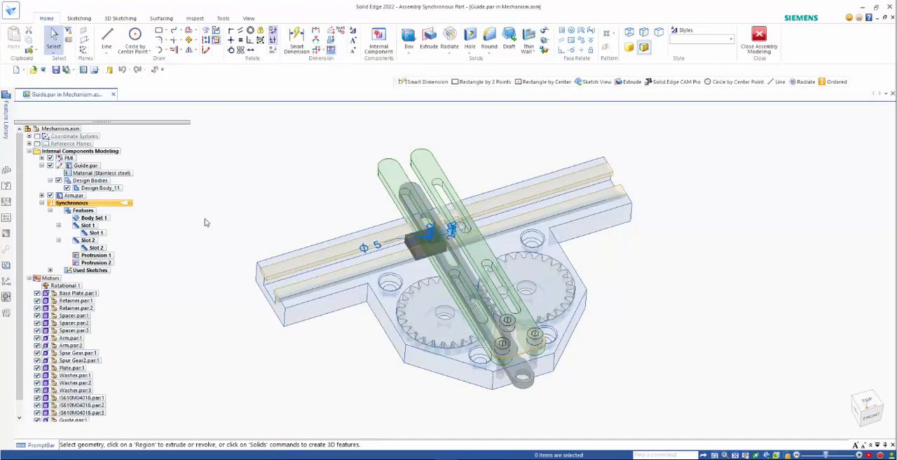
mouse_move(474, 118)
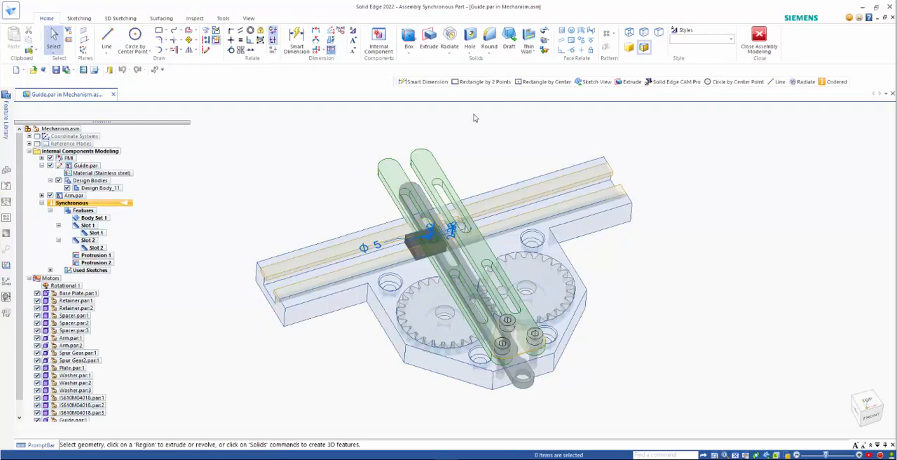
left_click(94, 217)
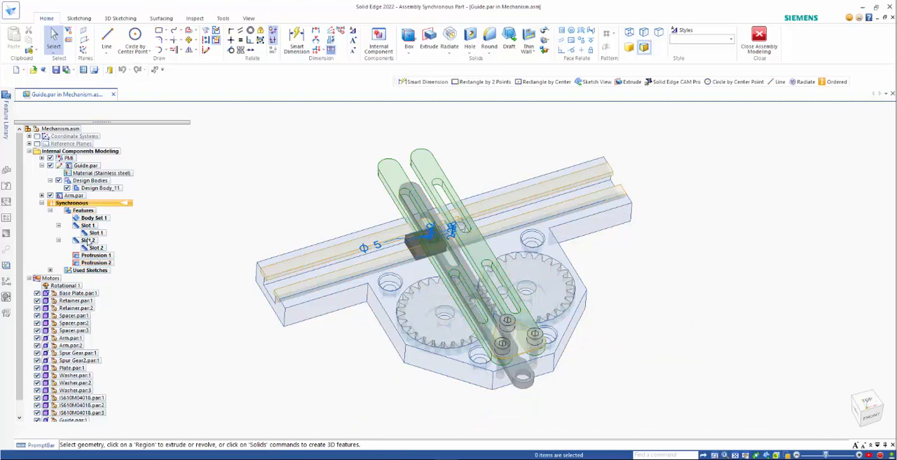
left_click(94, 217)
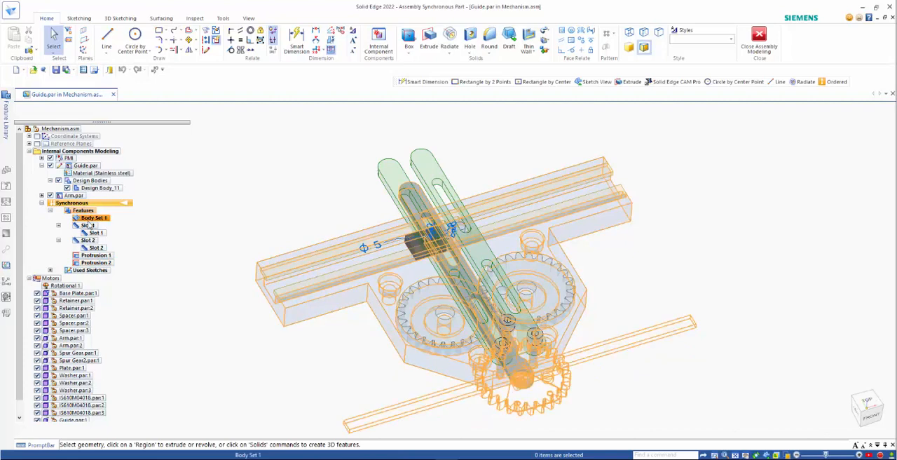
left_click(97, 262)
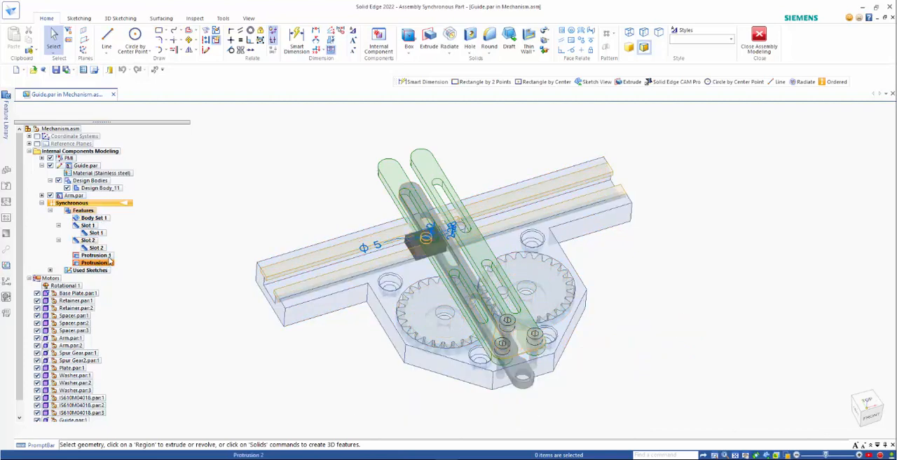
- Change the slot profile width and the 5 mm dimension to 6 mm
left_click(95, 232)
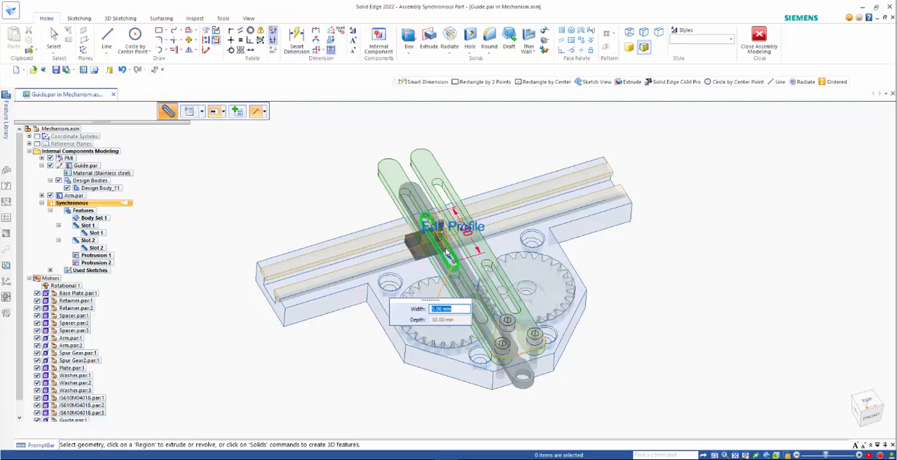
type("6.00 mm")
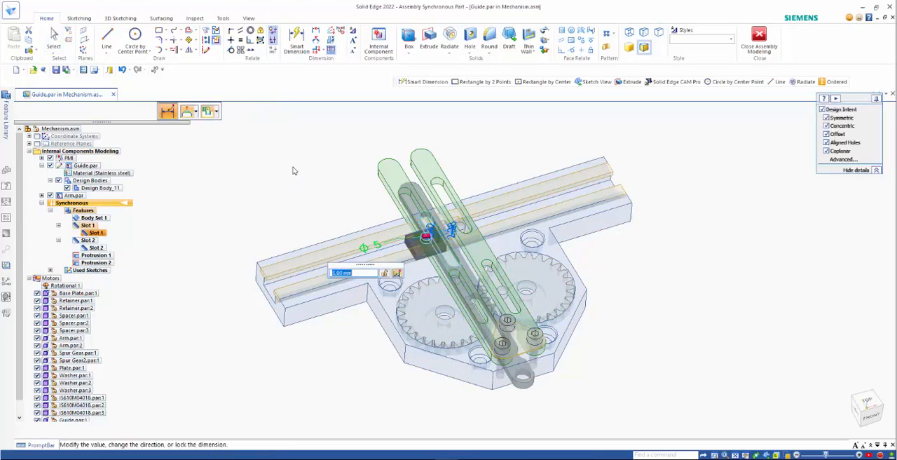
type("6")
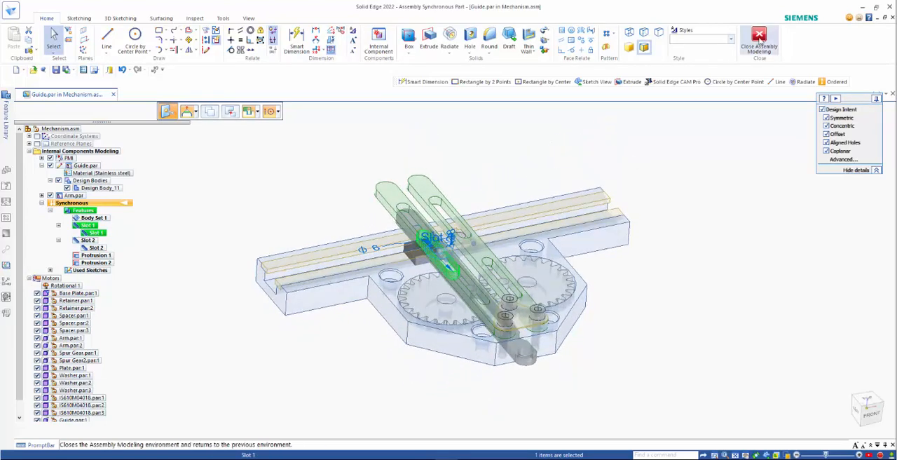
- Exit in-place editing and orbit the Mechanism assembly to inspect the edited Guides
left_click(758, 40)
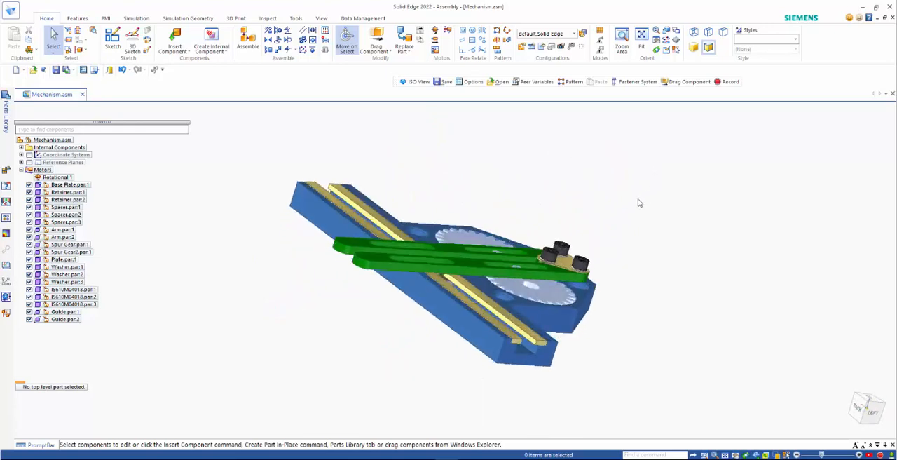
left_click_drag(638, 202, 519, 191)
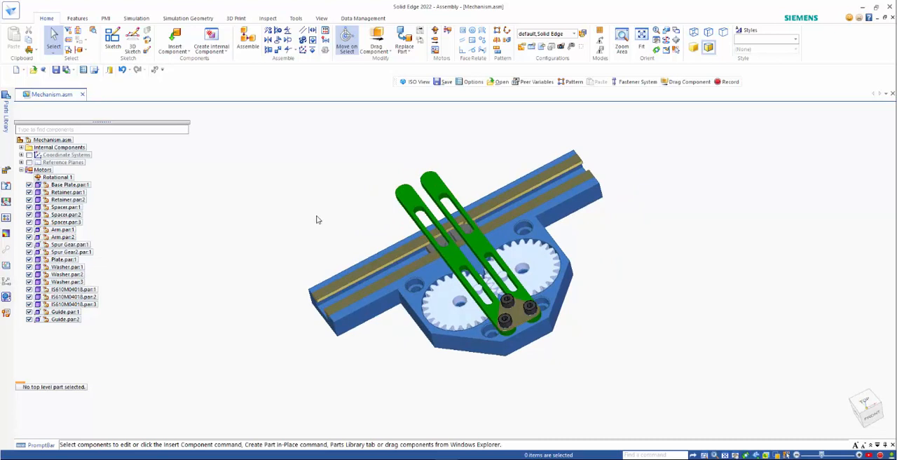
mouse_move(308, 223)
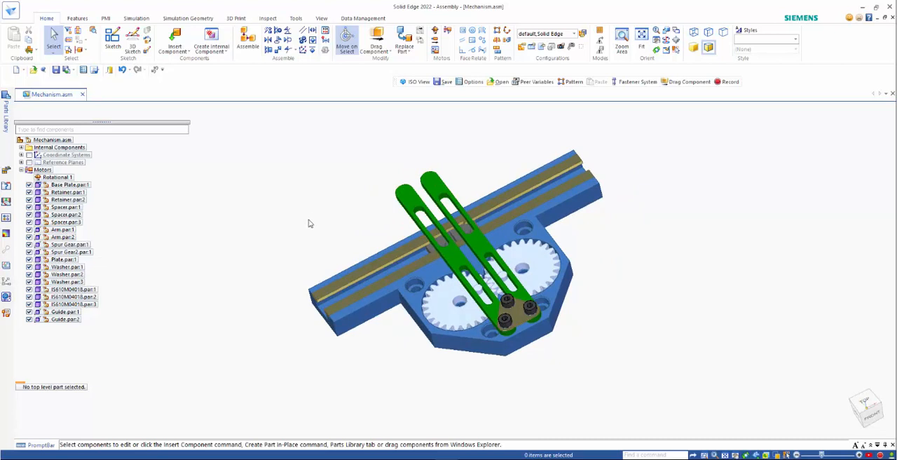
mouse_move(259, 154)
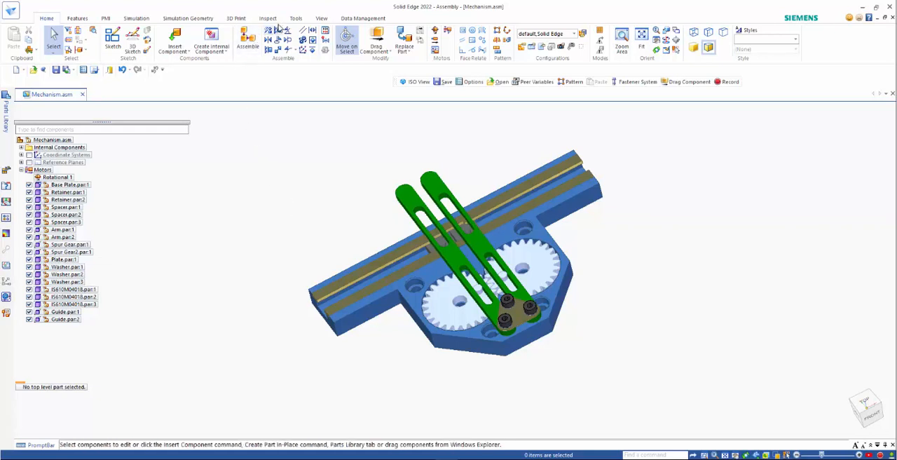
- Calculate the assembly's physical properties: 0.908 kg mass, 112872.278 mm³ volume
left_click(267, 18)
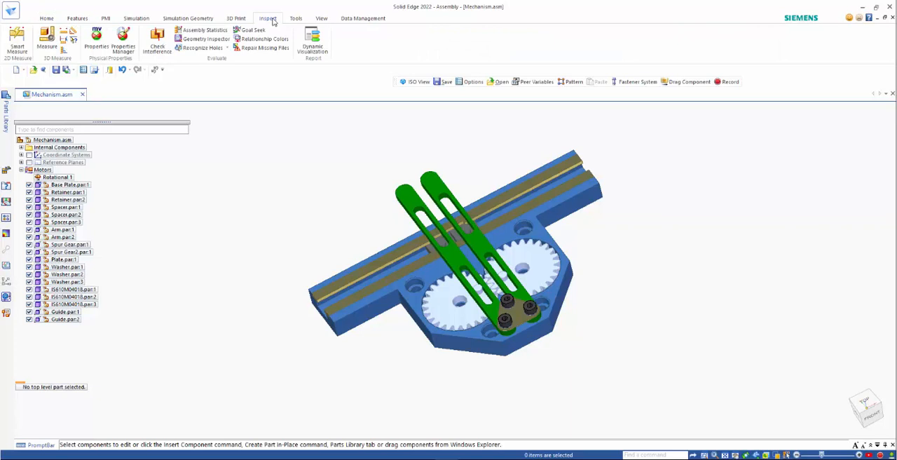
left_click(110, 39)
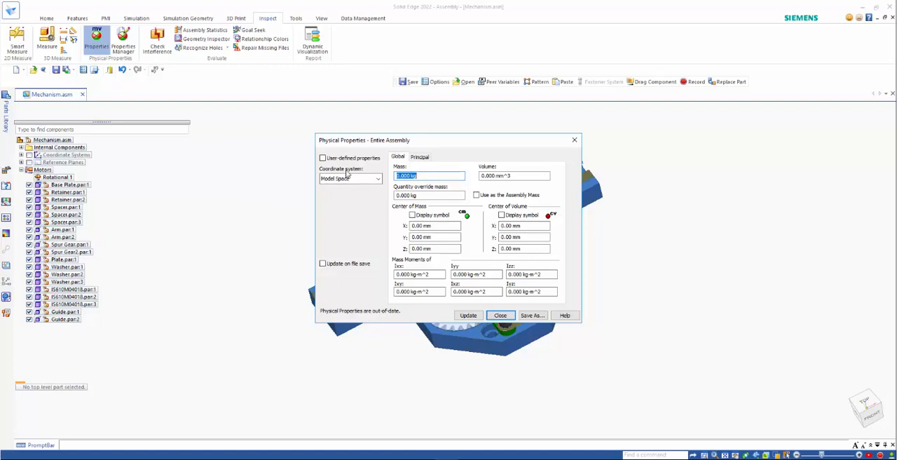
left_click(468, 315)
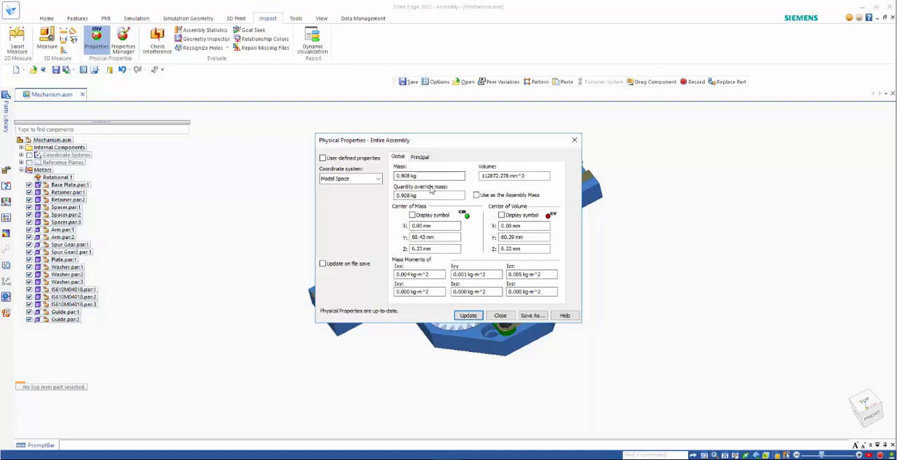
left_click(500, 315)
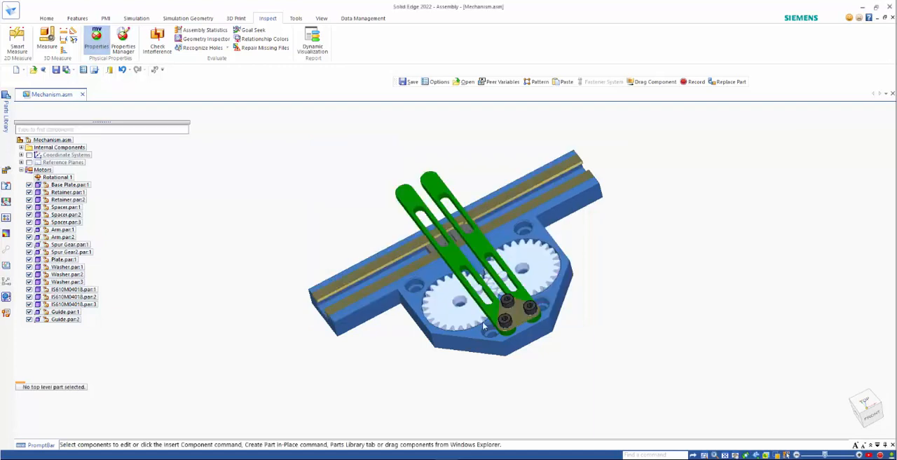